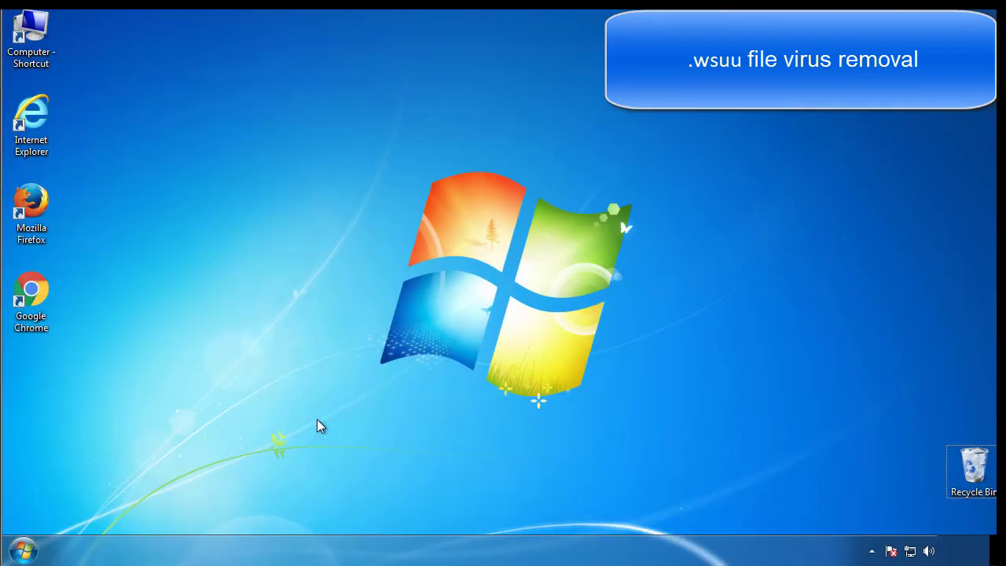
# Launch System Configuration via an msconfig Start-menu search.
pyautogui.click(22, 550)
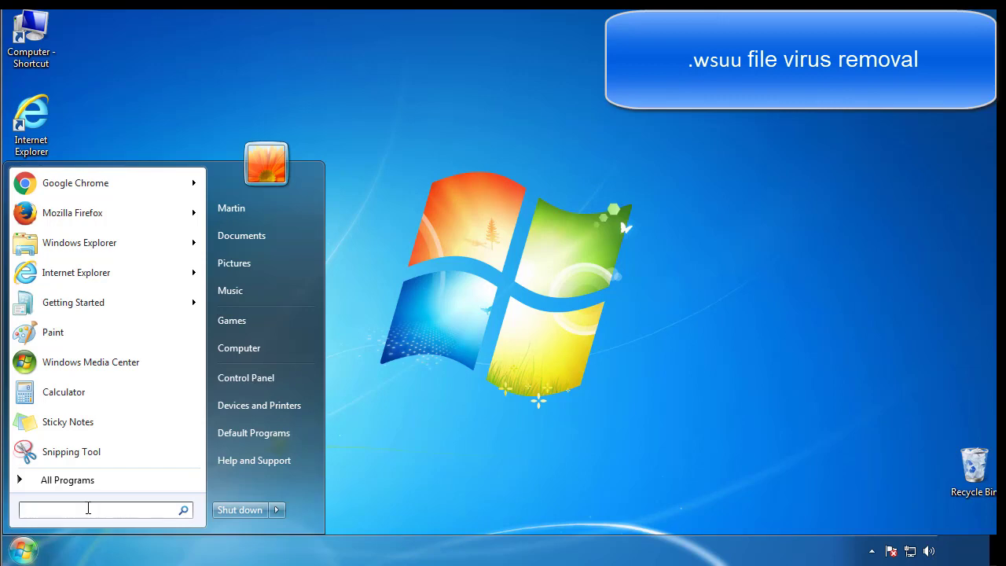
pyautogui.write('mscon')
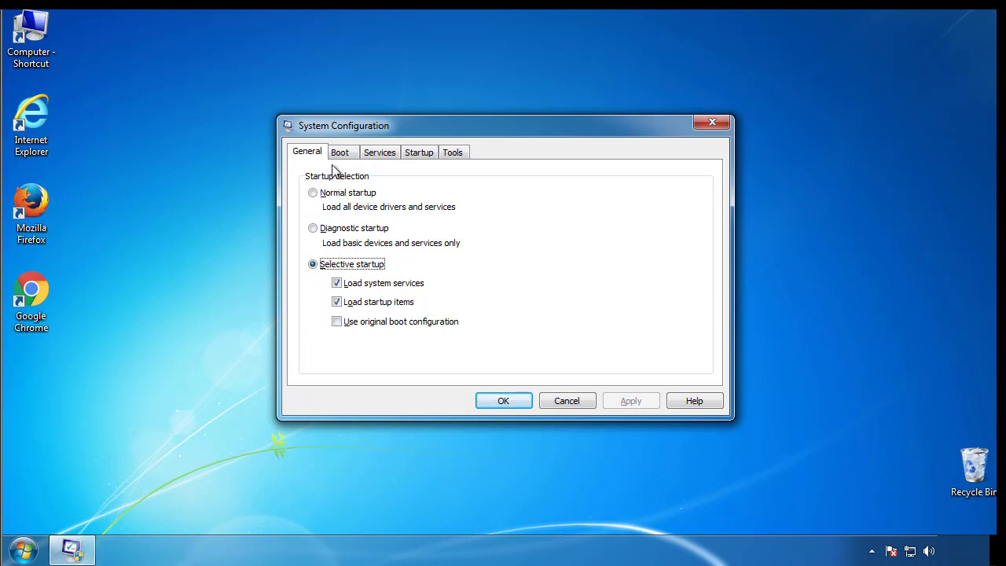
# Enable Safe boot (Minimal) on the Boot tab and restart the computer.
pyautogui.click(339, 151)
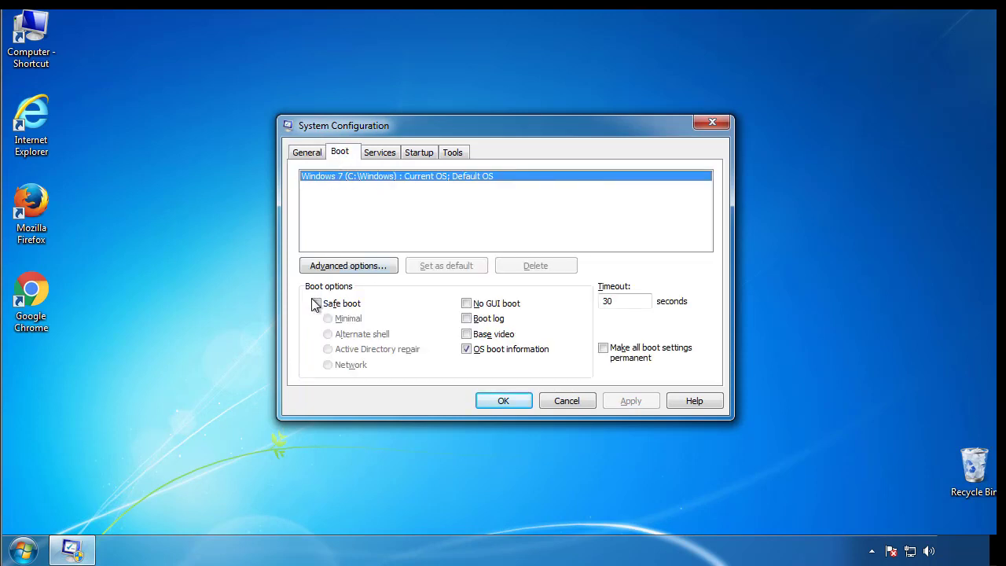
pyautogui.click(316, 303)
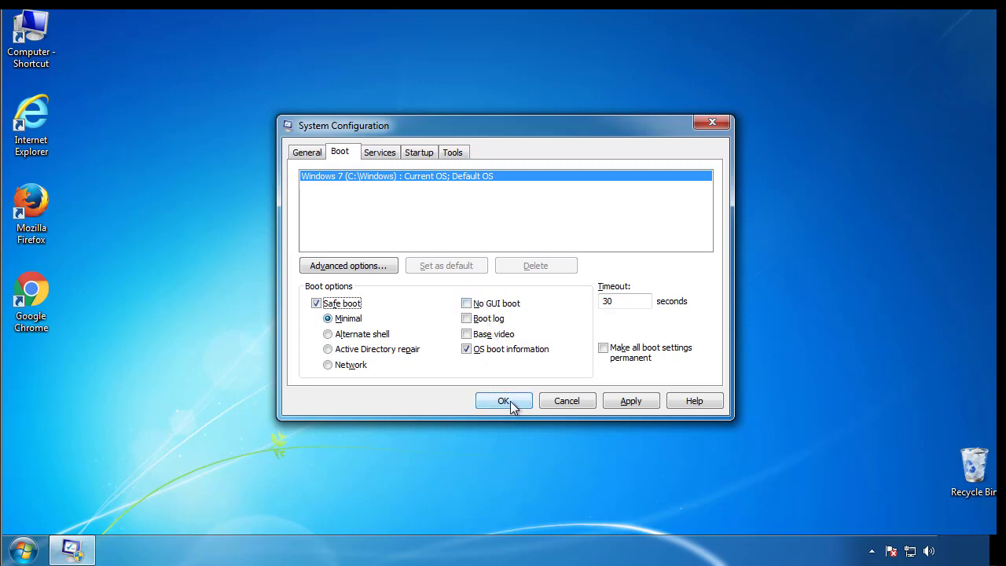
pyautogui.click(503, 400)
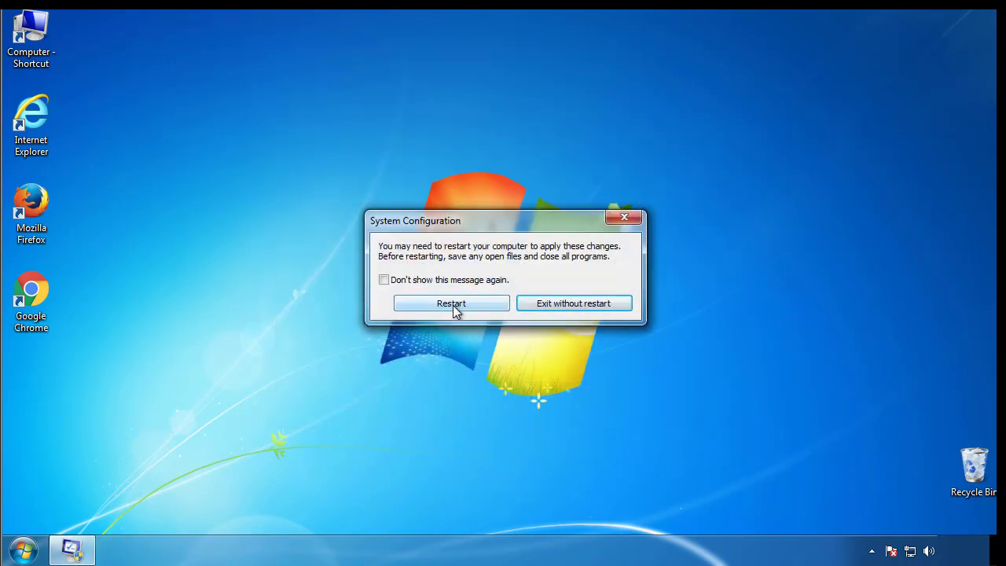
pyautogui.click(451, 304)
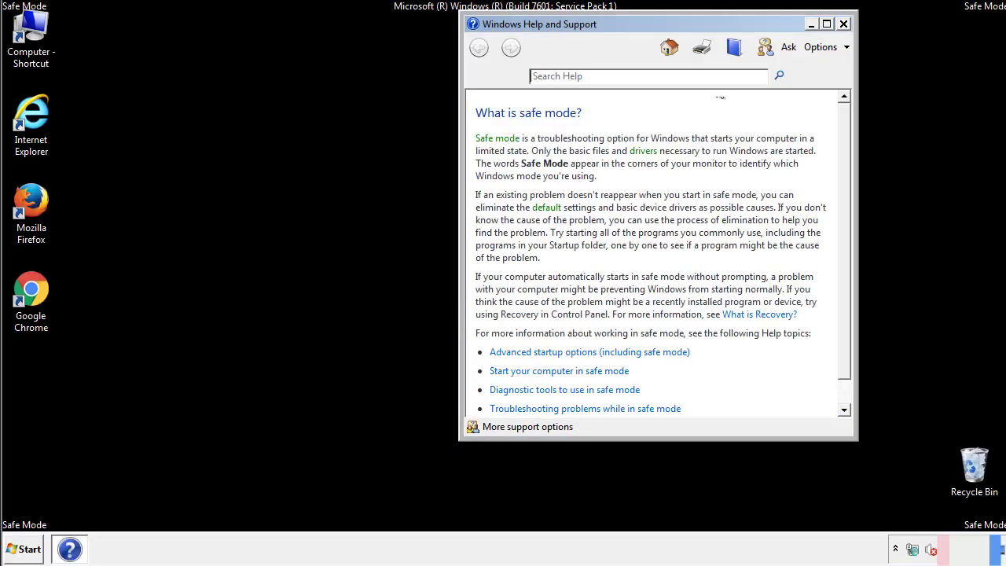
# Set Folder Options to show hidden files, folders and drives, then close Control Panel.
pyautogui.click(843, 24)
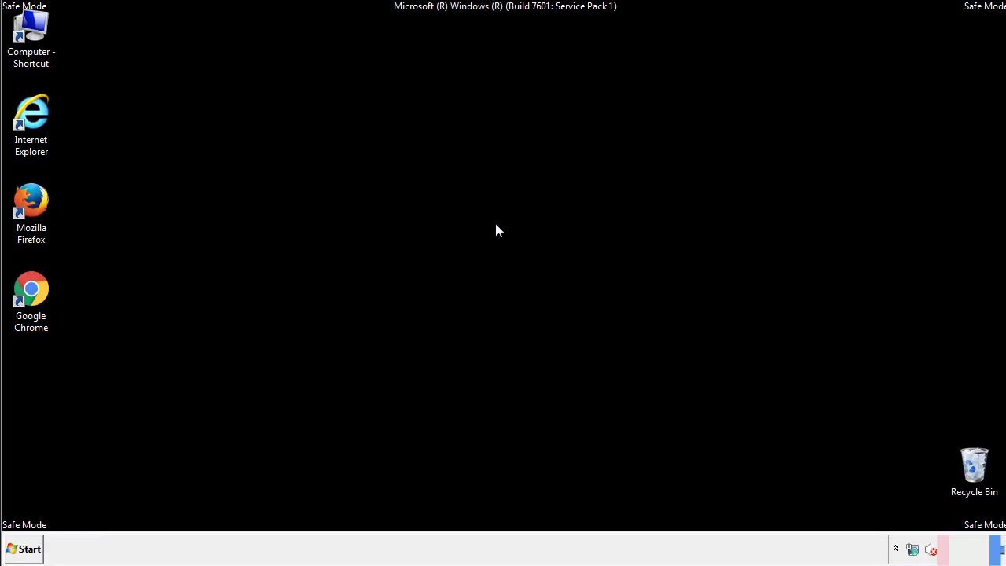
pyautogui.click(22, 549)
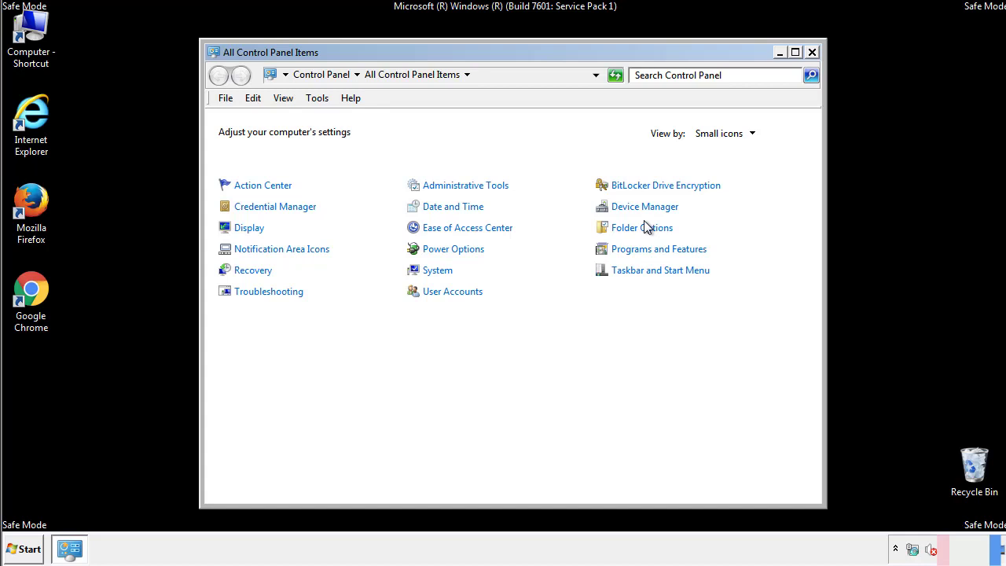
pyautogui.click(641, 227)
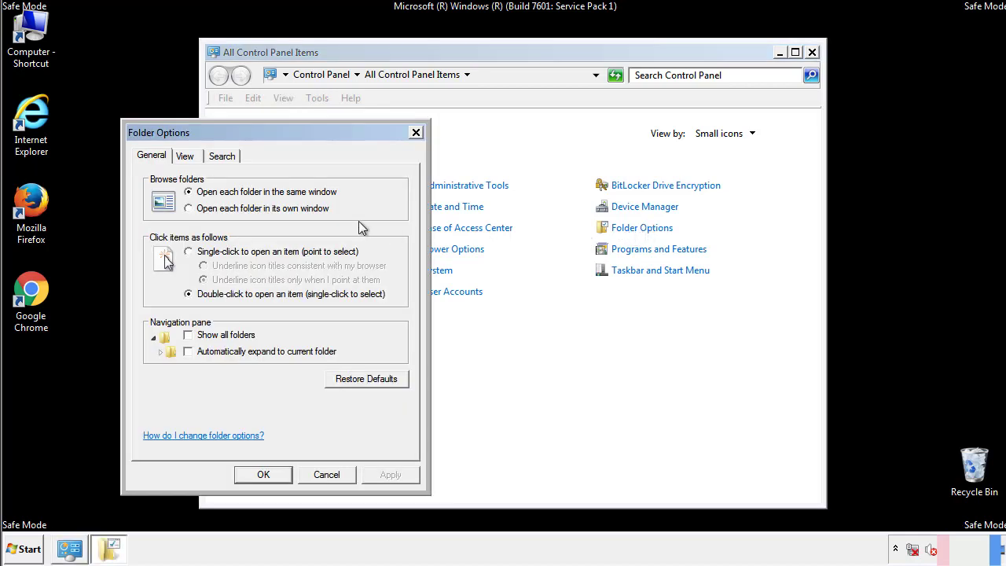
pyautogui.click(185, 155)
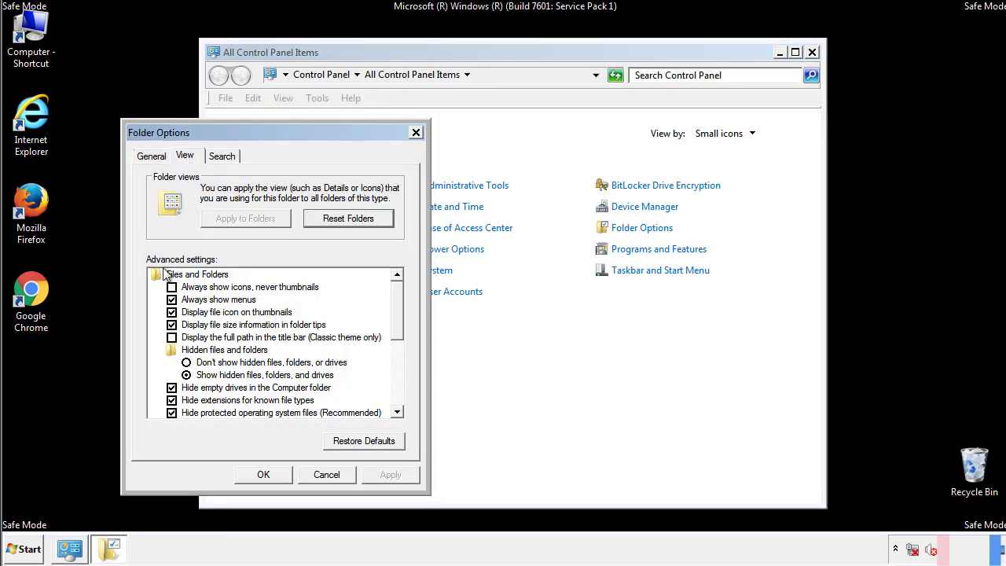
pyautogui.click(187, 374)
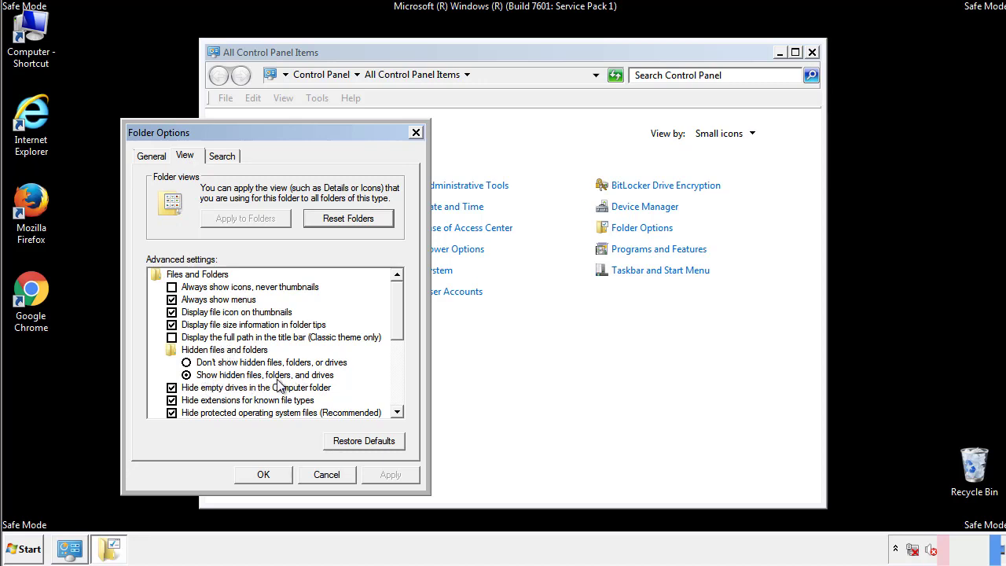
pyautogui.click(265, 475)
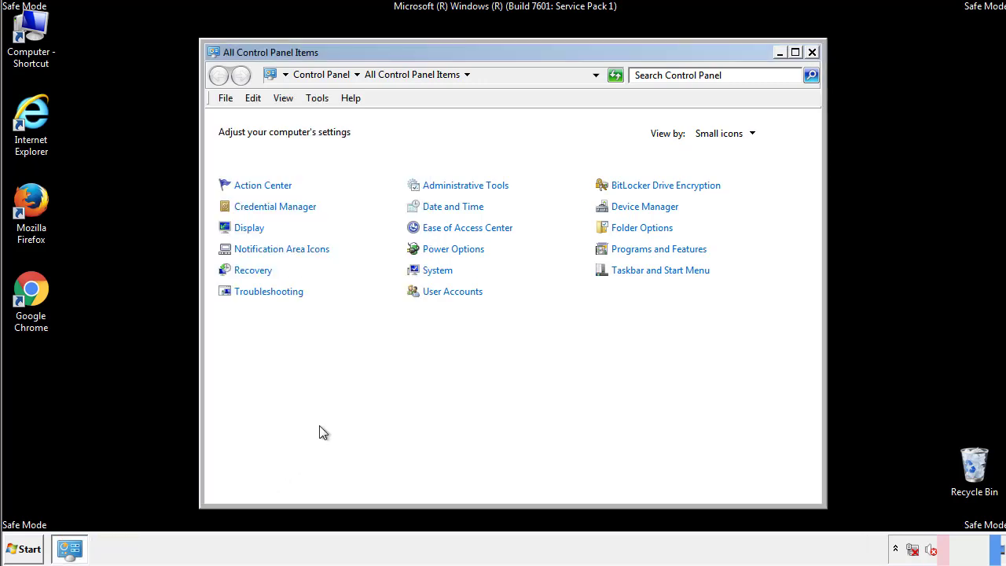
pyautogui.click(811, 52)
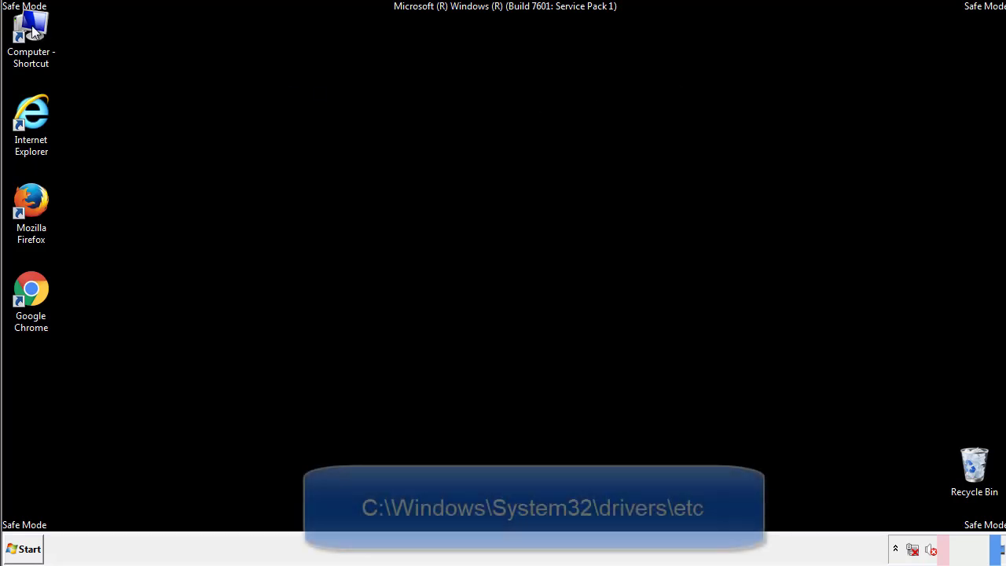
# Browse to C:\Windows\System32\drivers\etc and load the hosts file in Notepad.
pyautogui.doubleClick(31, 28)
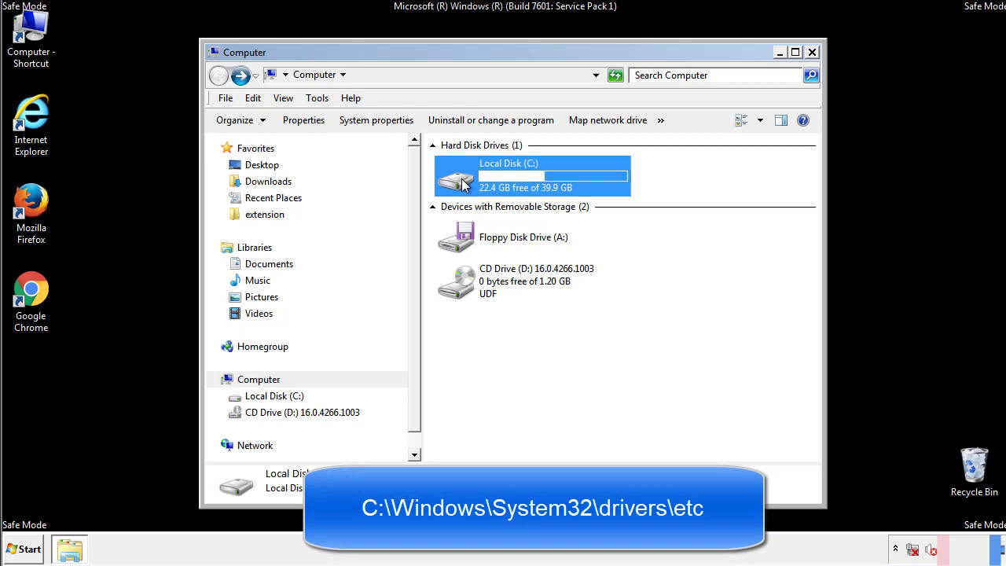
pyautogui.doubleClick(509, 176)
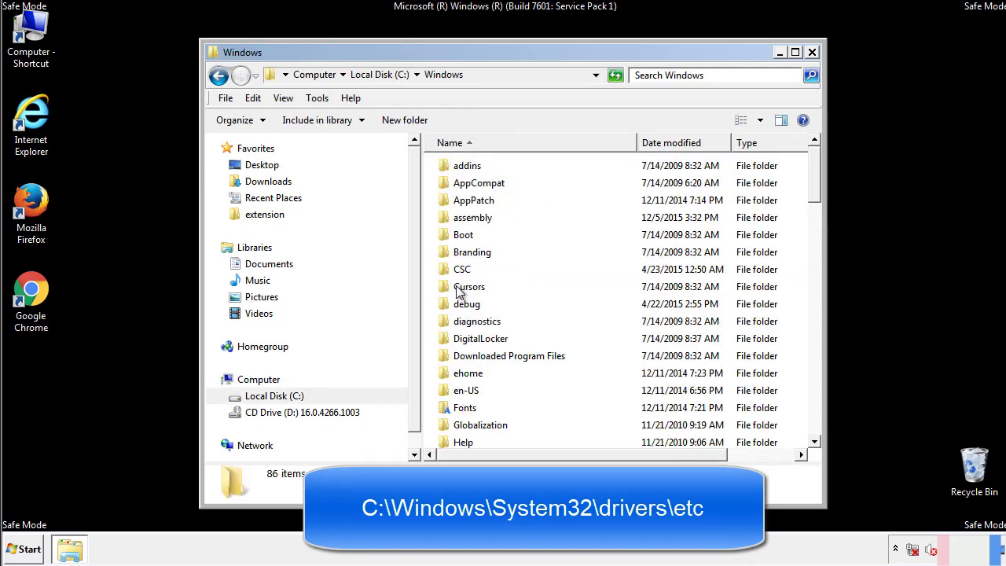
pyautogui.scroll(-3)
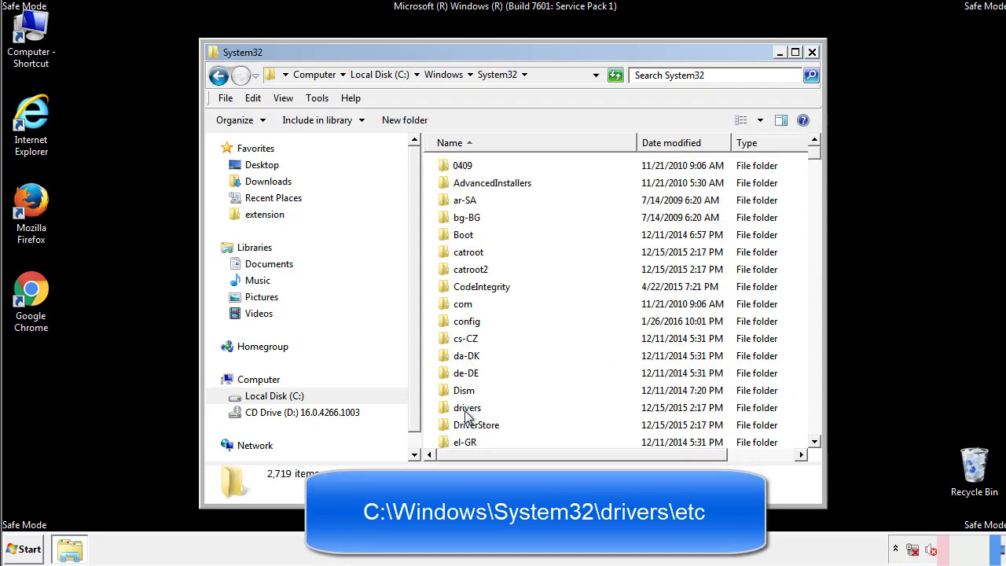
pyautogui.doubleClick(467, 407)
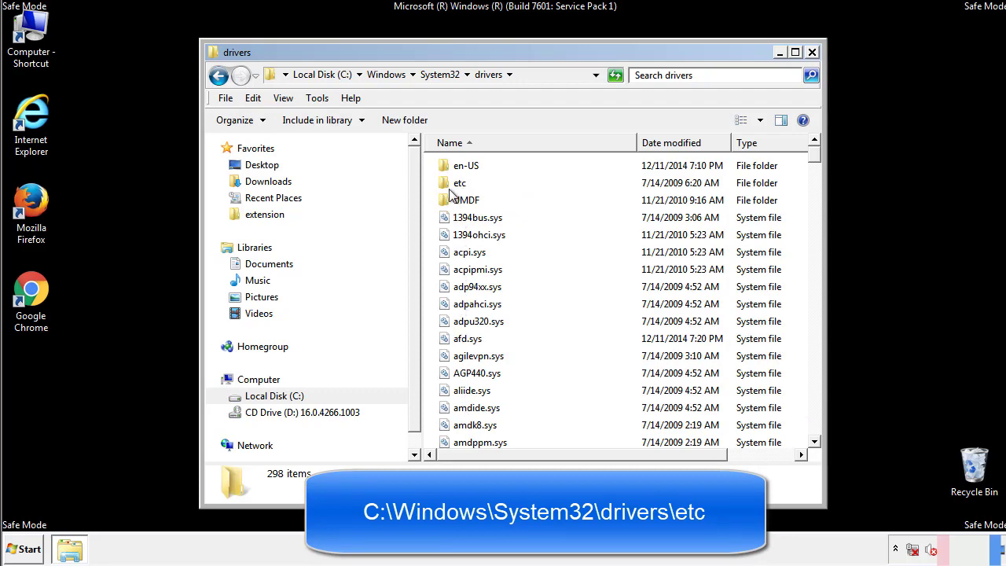
pyautogui.doubleClick(459, 182)
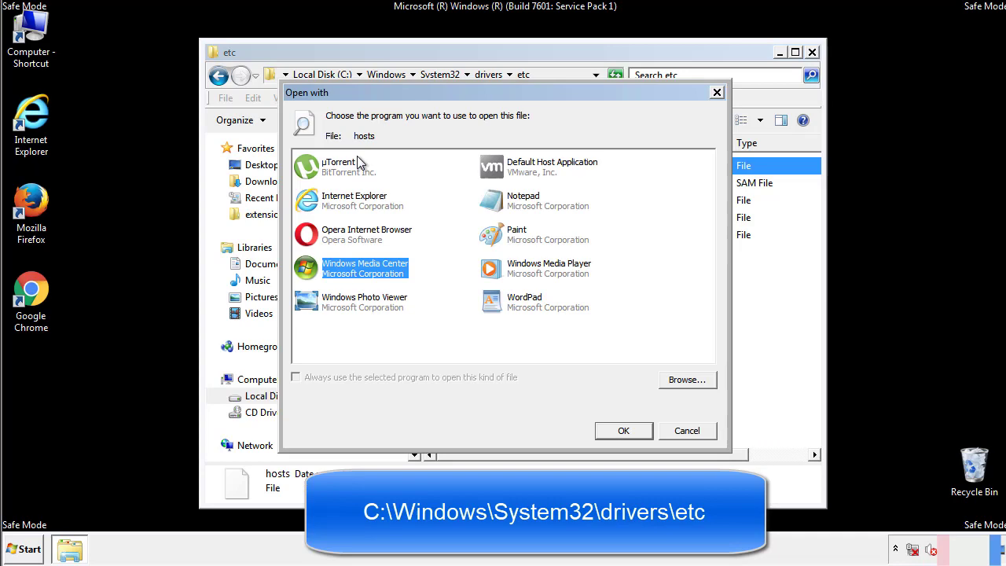
pyautogui.moveTo(510, 207)
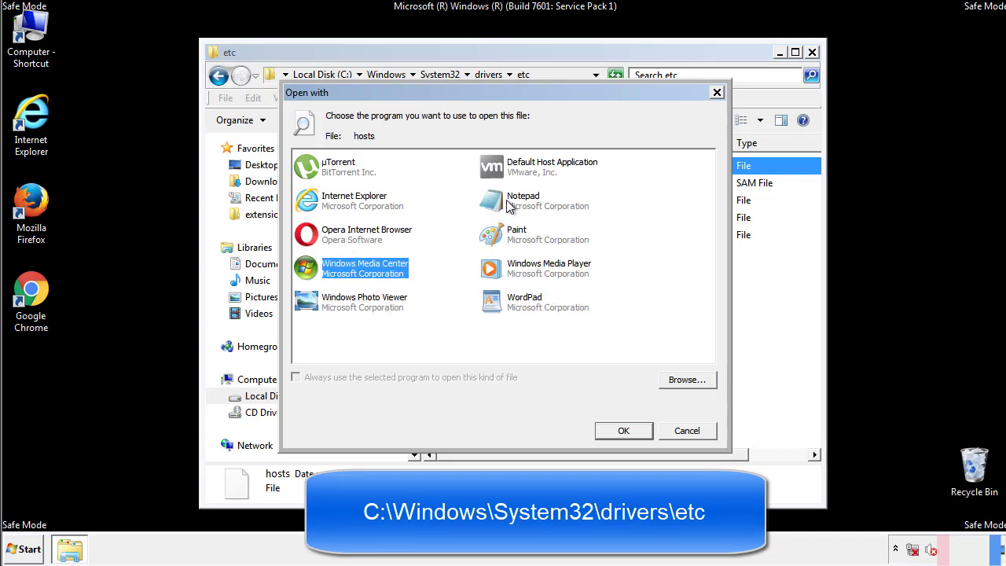
pyautogui.click(622, 431)
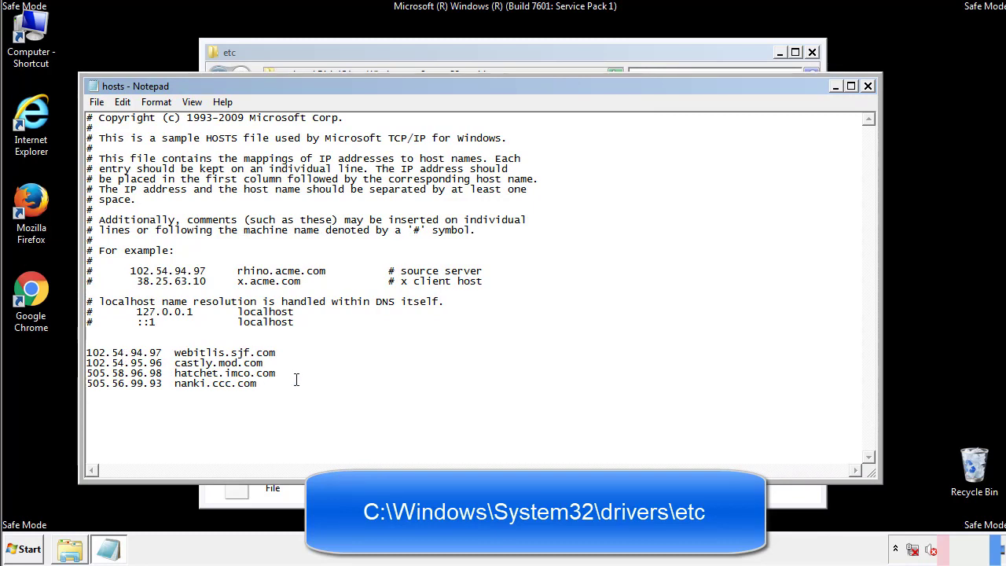
# Delete the four extra IP-to-hostname entries from hosts and close Notepad.
pyautogui.moveTo(88, 352); pyautogui.dragTo(276, 383)
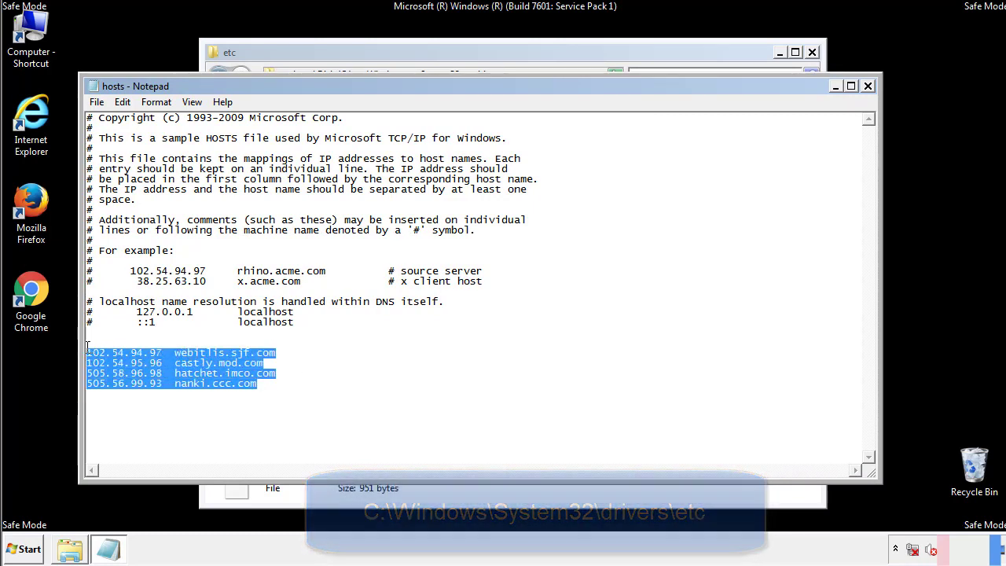
pyautogui.press('Delete')
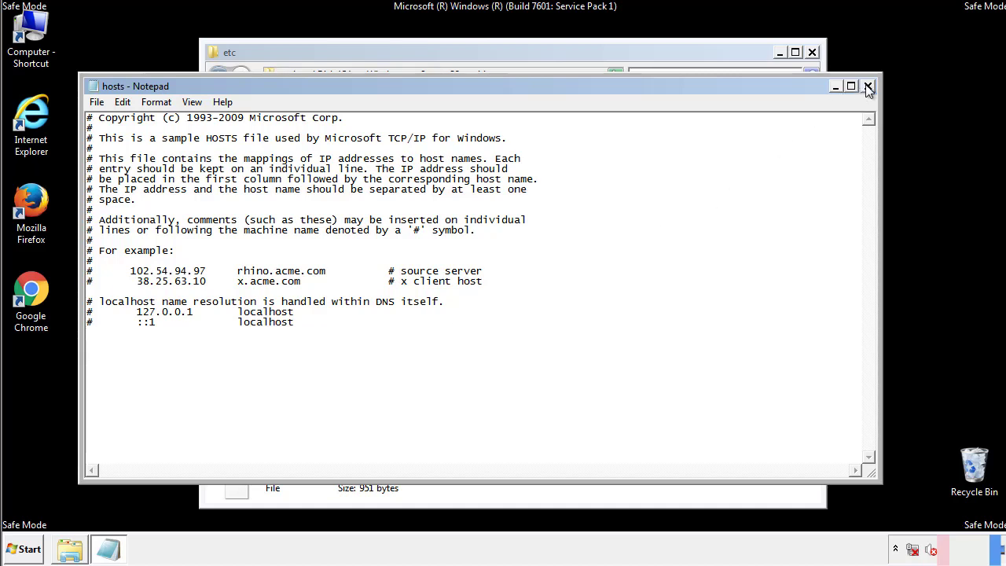
pyautogui.click(868, 85)
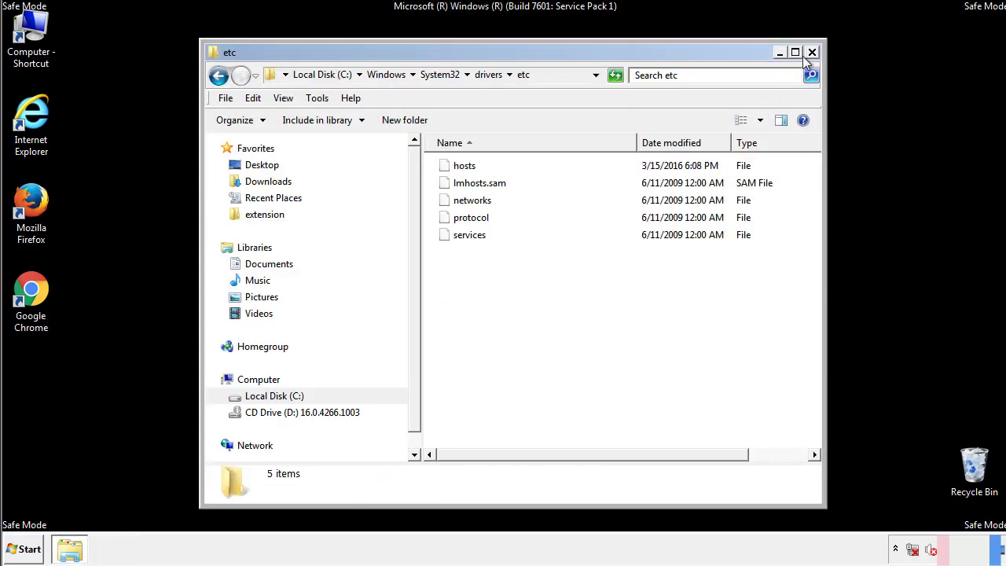
# Explore the Startup folder from Start > All Programs.
pyautogui.click(811, 52)
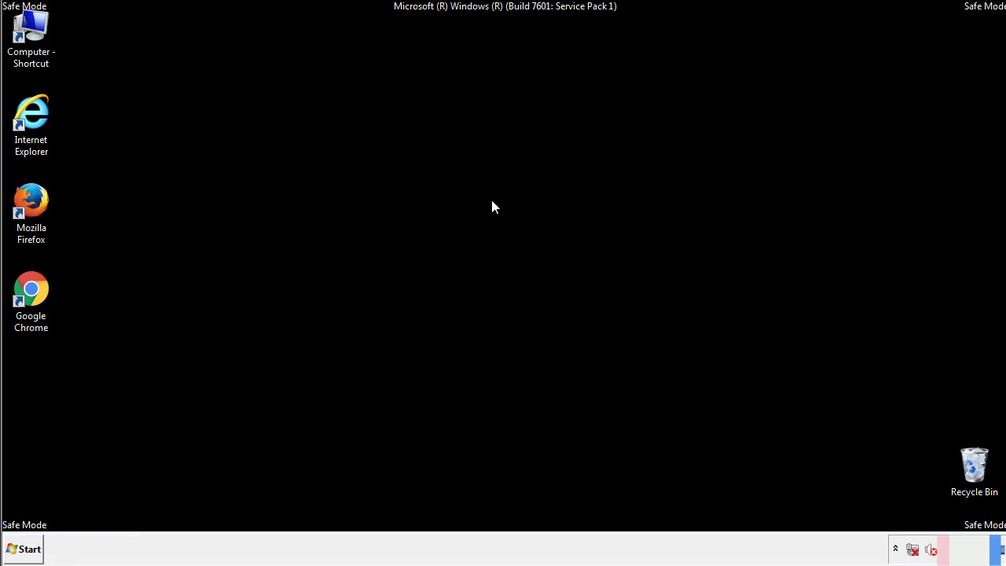
pyautogui.click(22, 549)
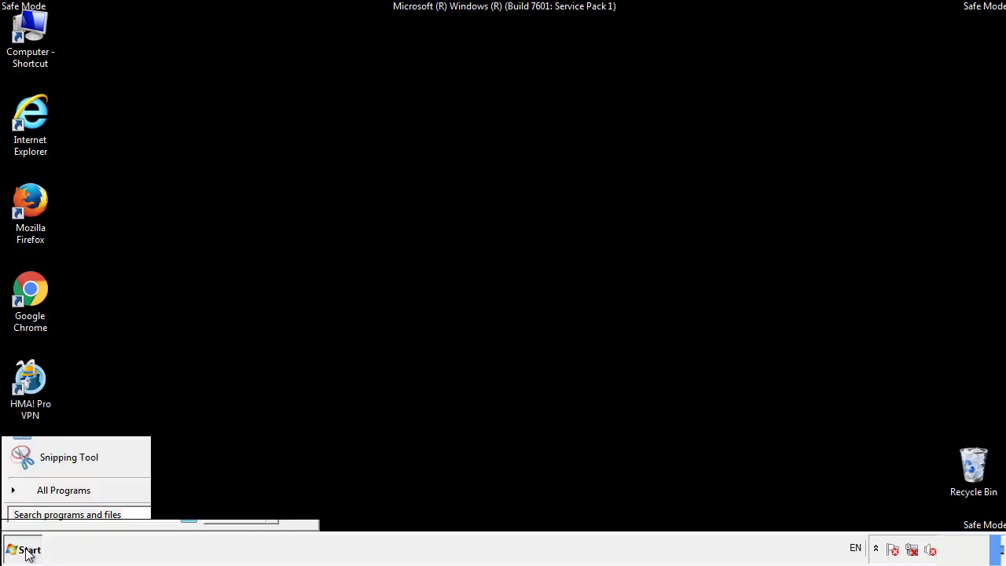
pyautogui.click(63, 491)
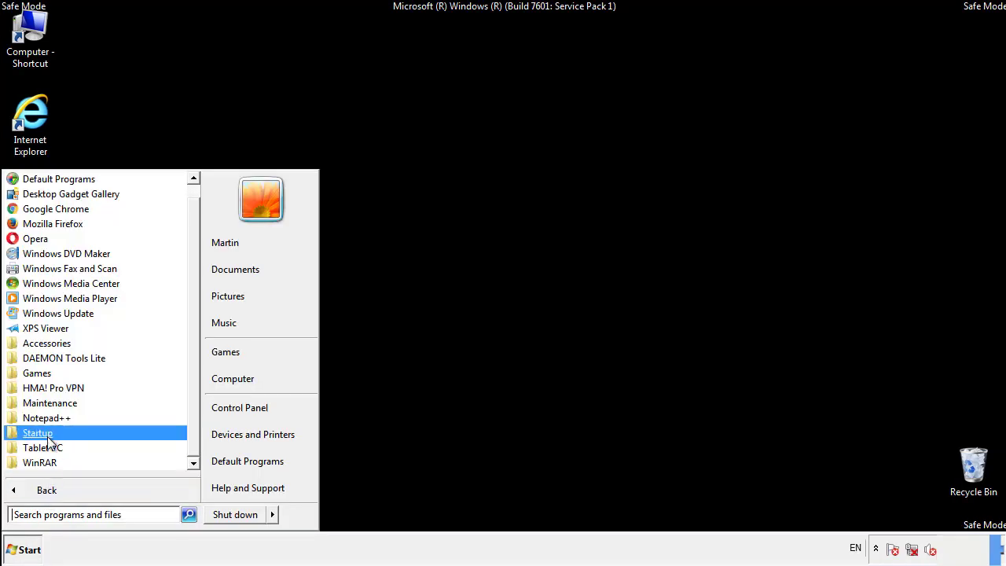
pyautogui.rightClick(38, 432)
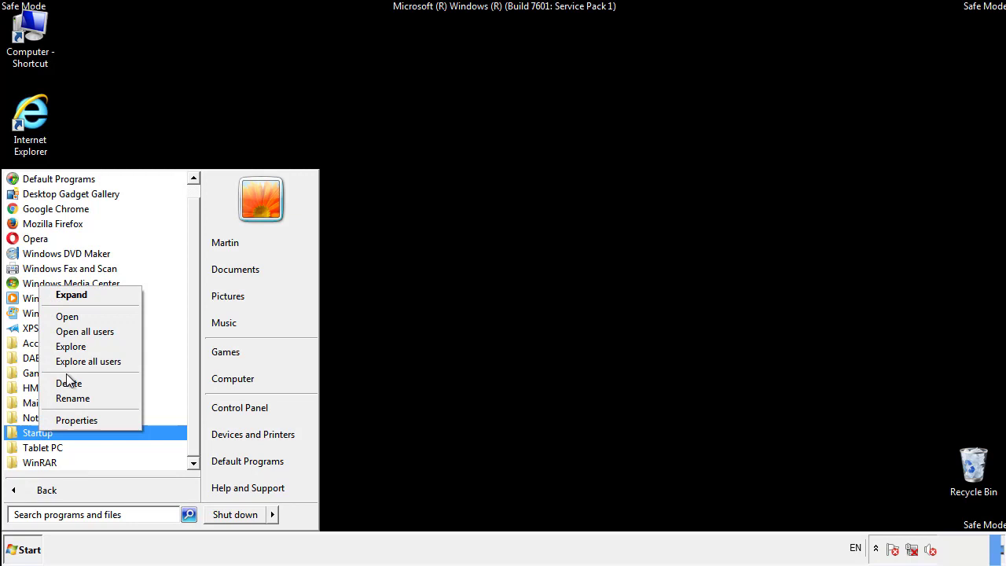
pyautogui.click(66, 316)
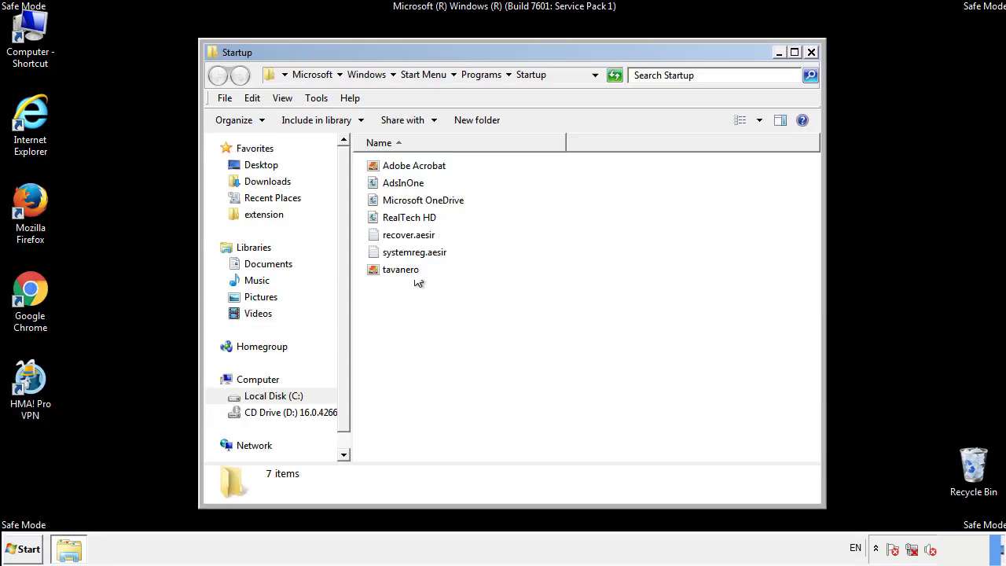
# Delete AdsInOne, recover.aesir, systemreg.aesir and tavanero to the Recycle Bin and close the window.
pyautogui.click(402, 182)
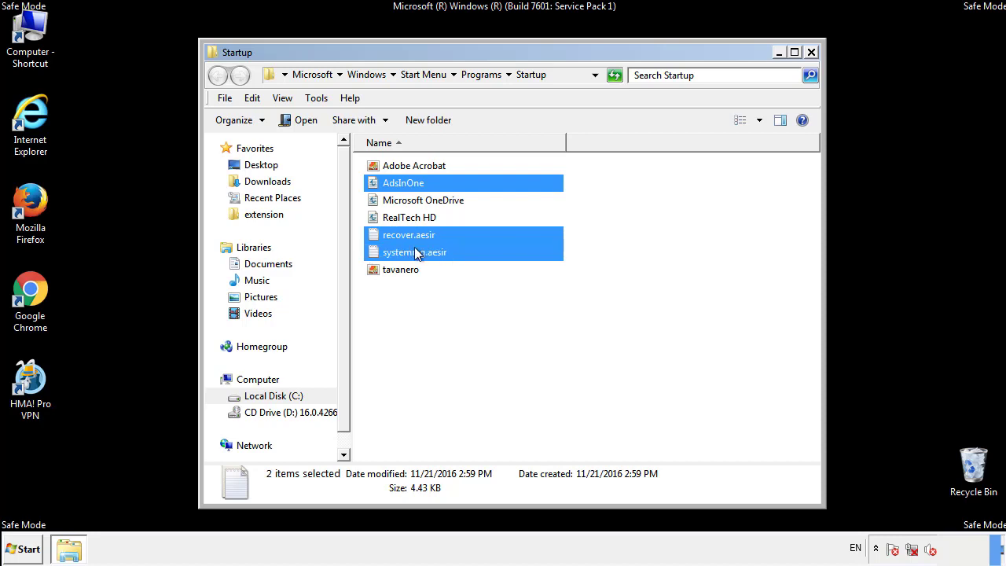
pyautogui.rightClick(401, 268)
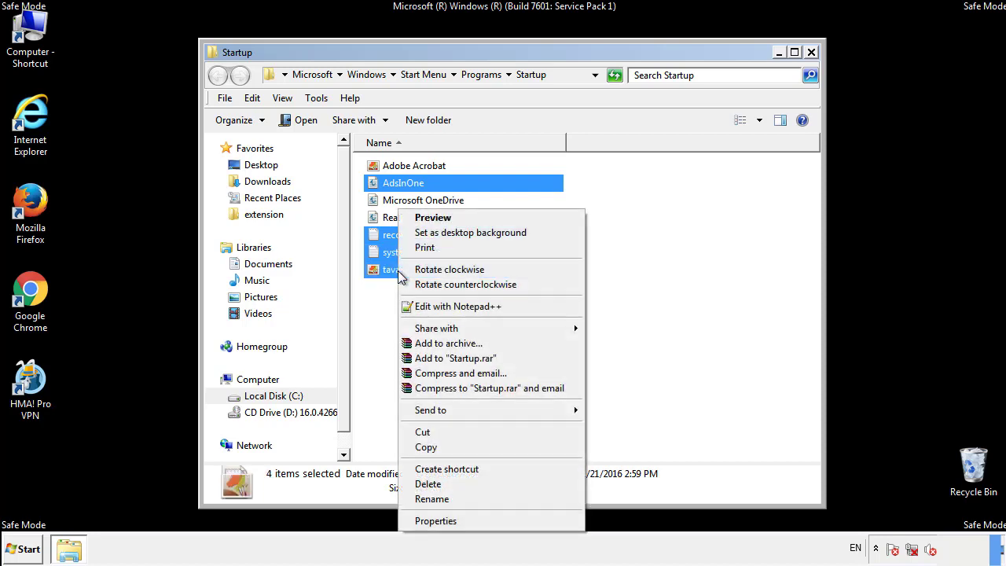
pyautogui.click(428, 484)
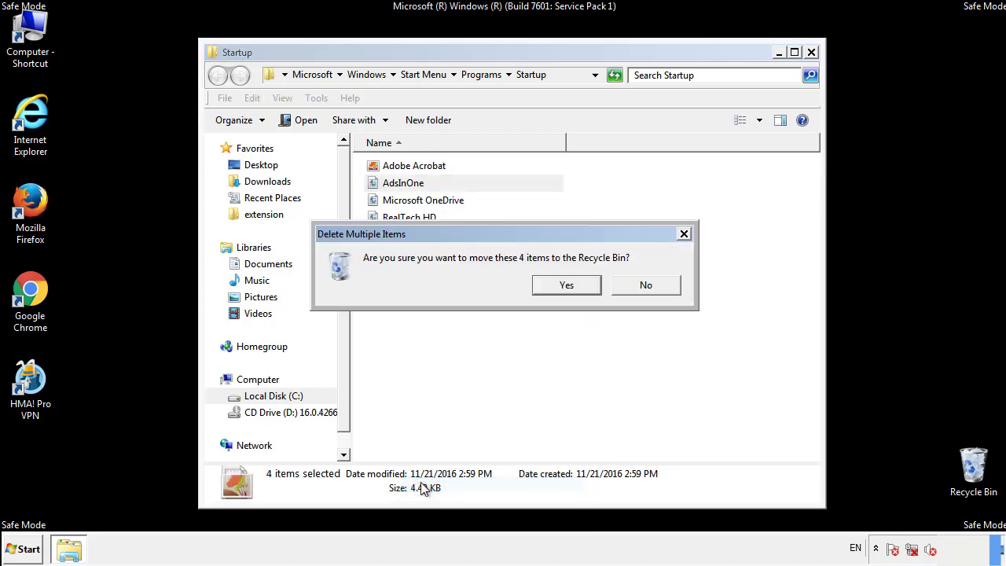
pyautogui.click(566, 284)
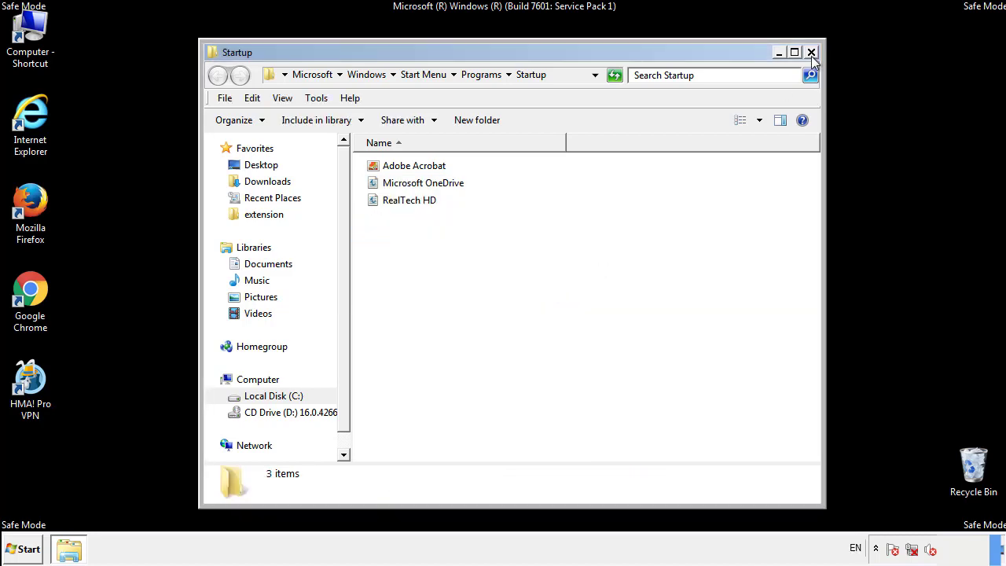
pyautogui.click(811, 52)
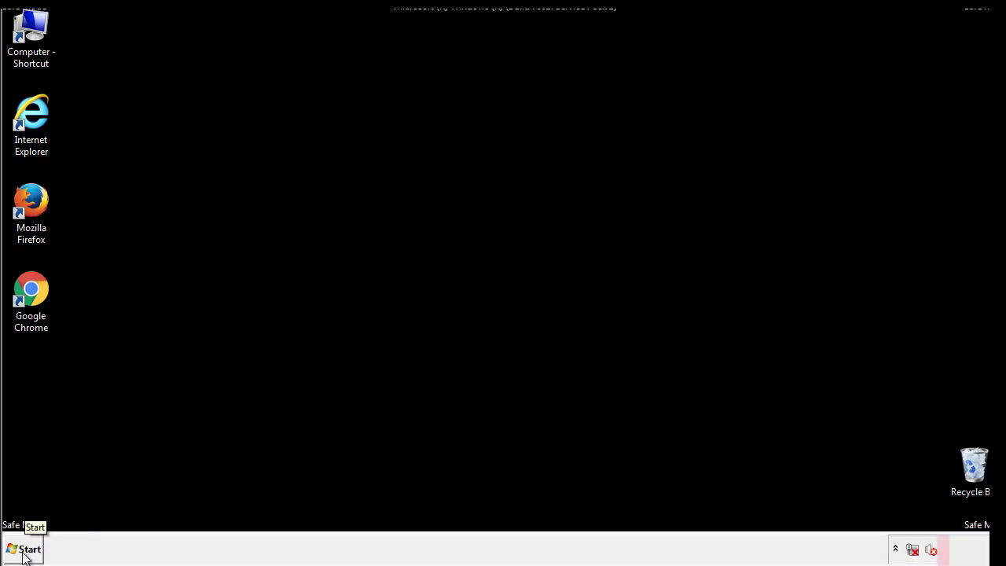
# Launch Registry Editor via a regedit Start-menu search.
pyautogui.click(25, 549)
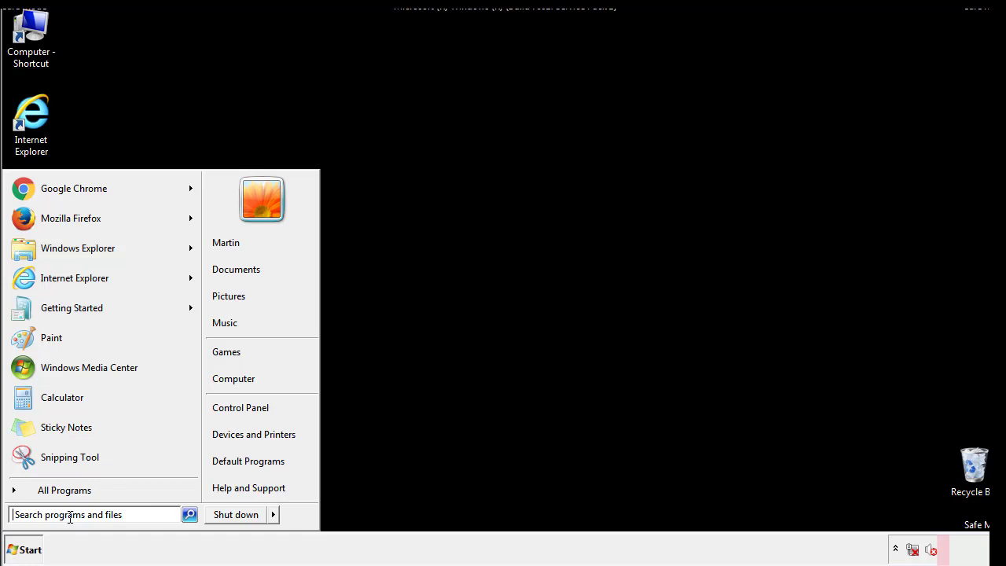
pyautogui.write('reged')
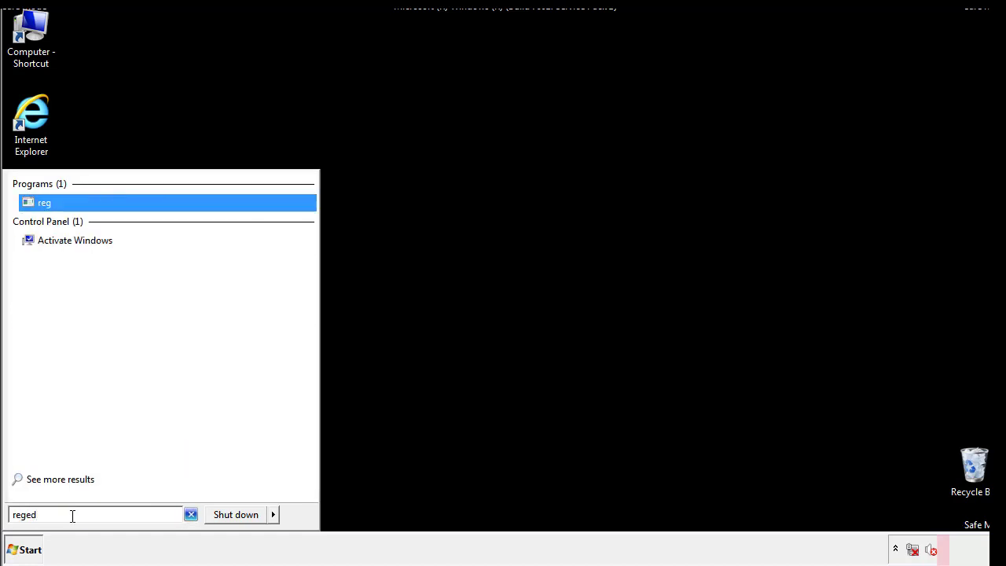
pyautogui.click(44, 201)
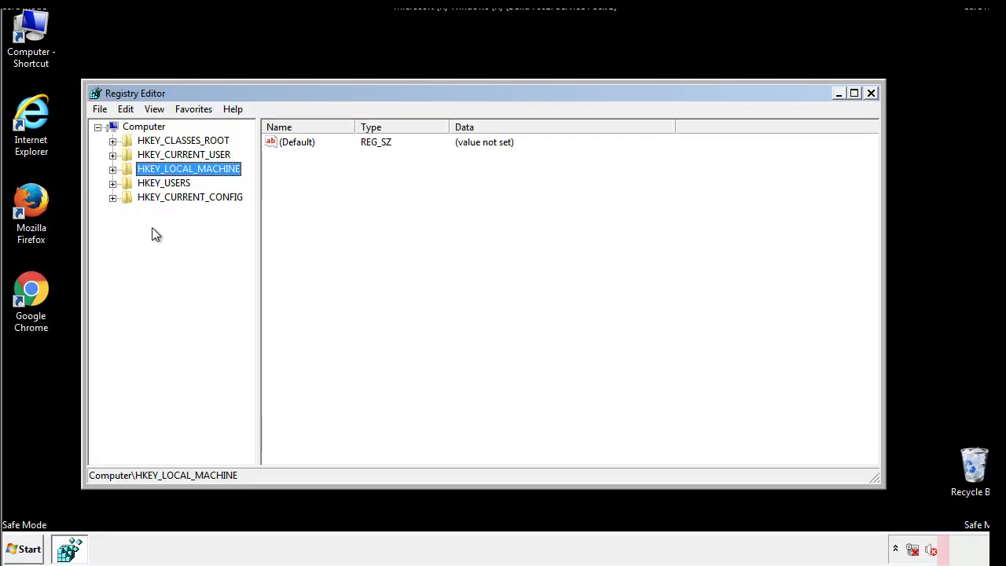
# Expand HKEY_LOCAL_MACHINE > SOFTWARE > Microsoft > Windows down to CurrentVersion near Run.
pyautogui.click(113, 169)
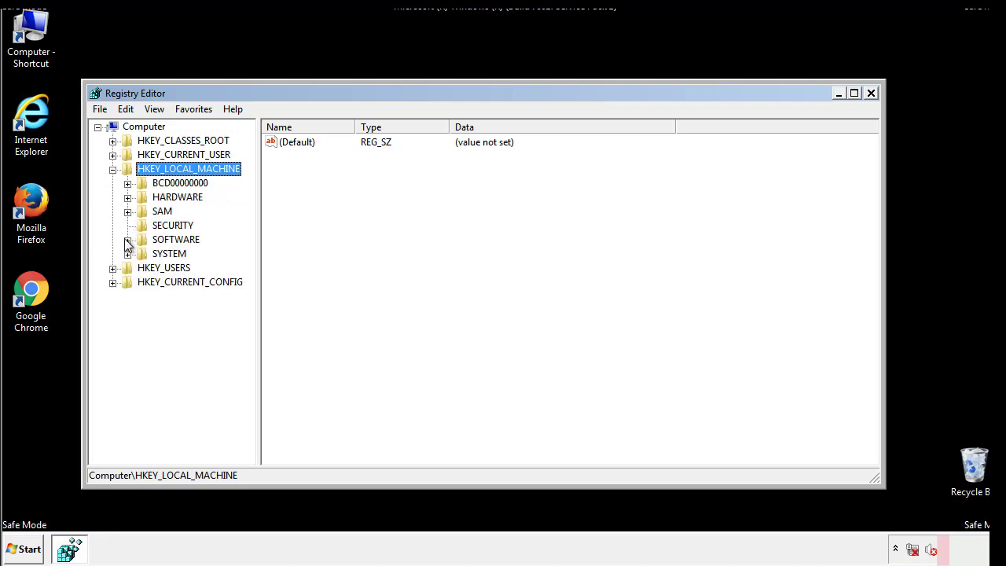
pyautogui.click(127, 239)
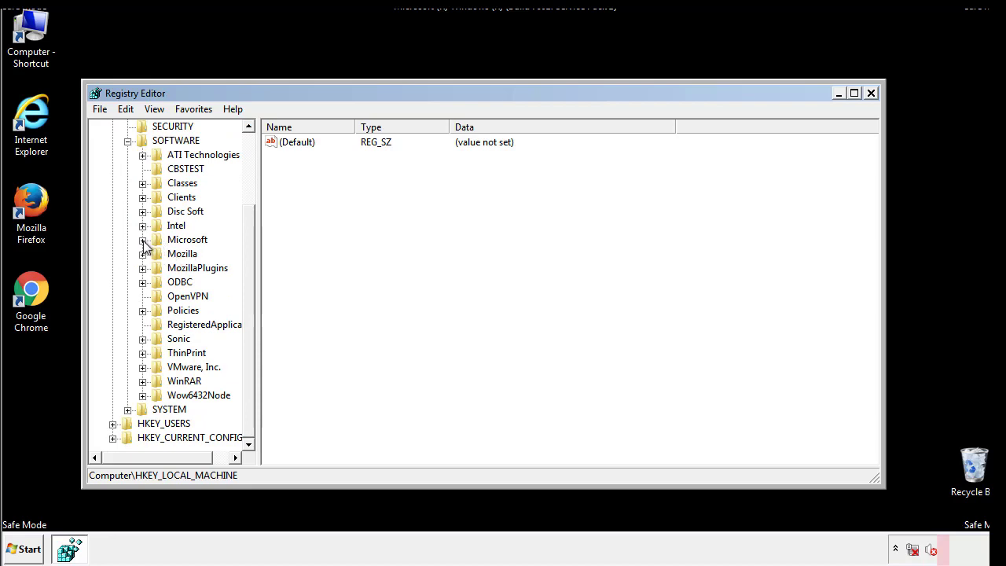
pyautogui.click(141, 239)
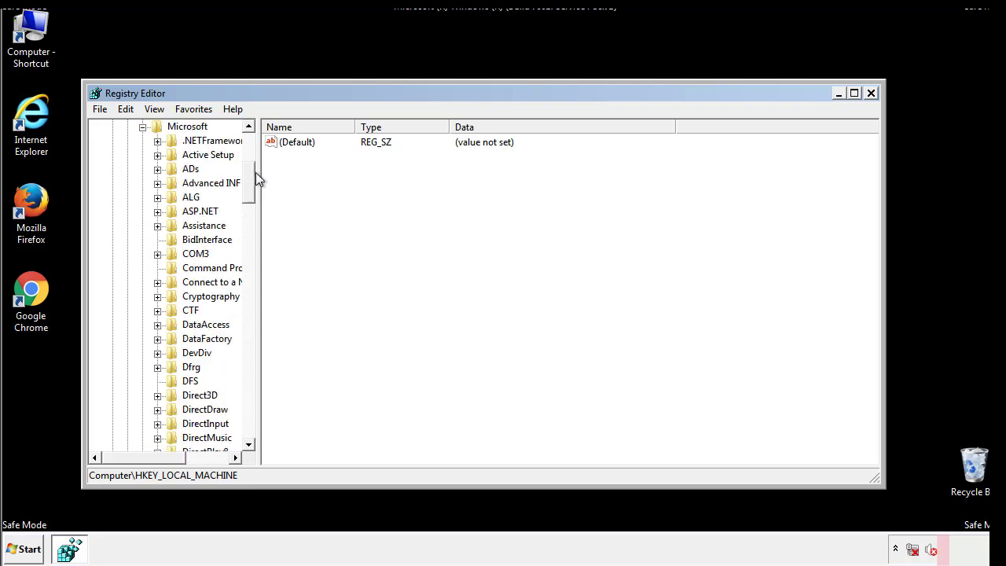
pyautogui.scroll(-3)
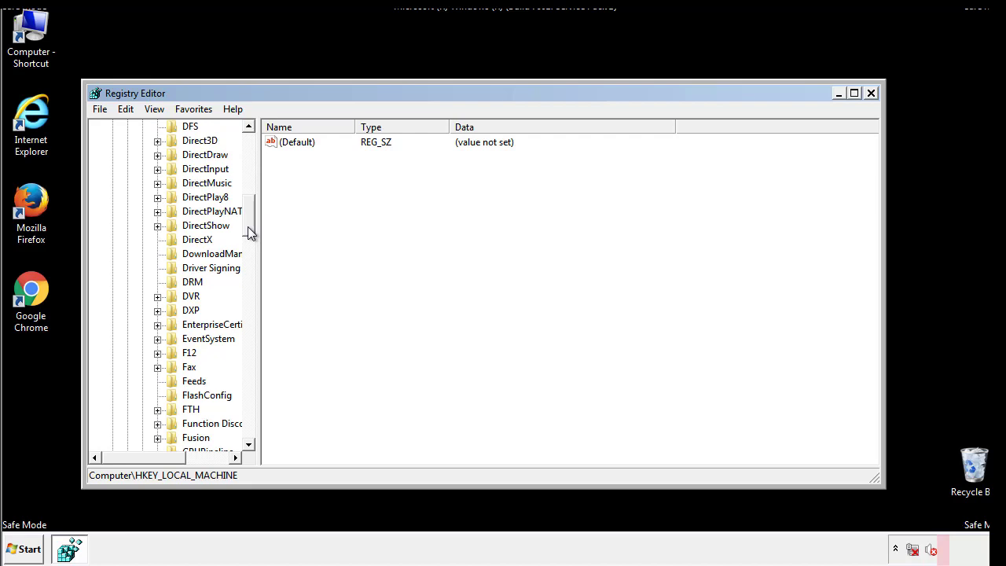
pyautogui.scroll(-3)
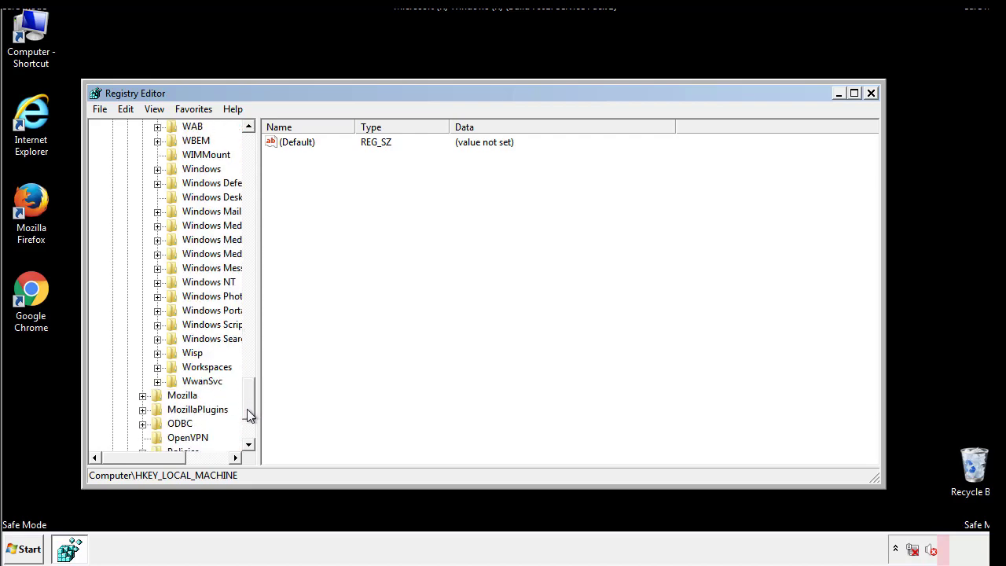
pyautogui.click(157, 239)
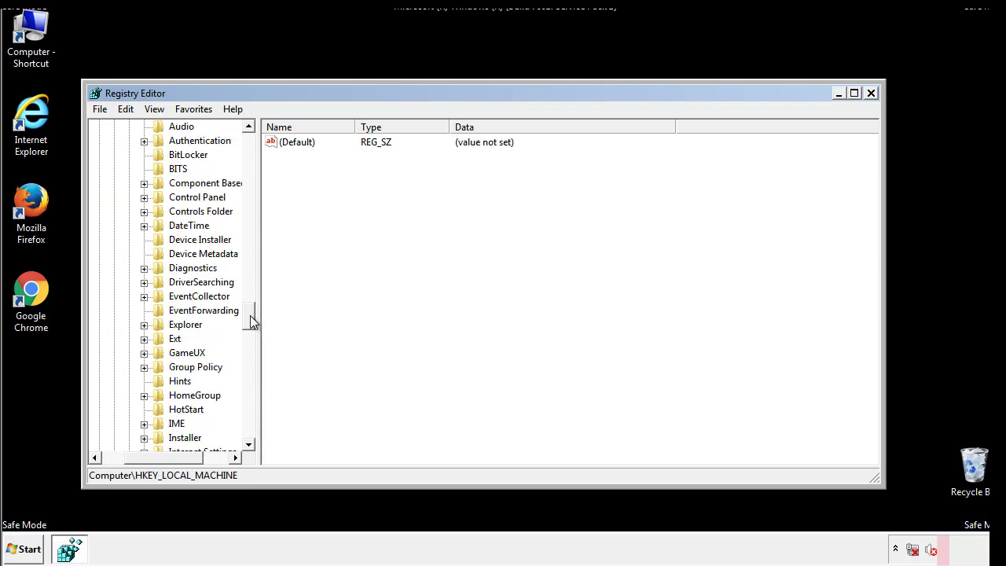
pyautogui.scroll(-3)
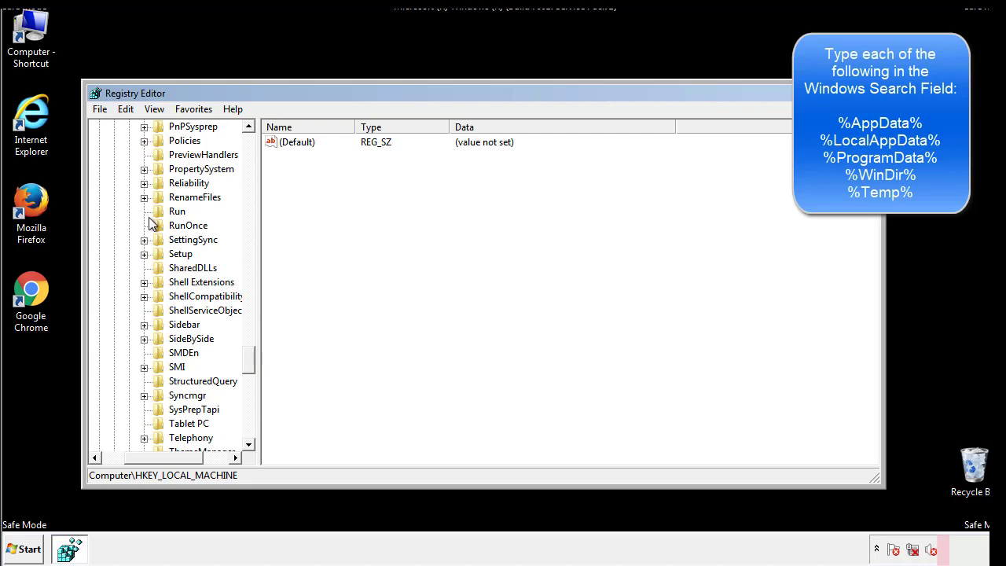
# Delete the tappi.loc value from HKLM's Run key, keeping the default and VMware tools entries.
pyautogui.click(176, 210)
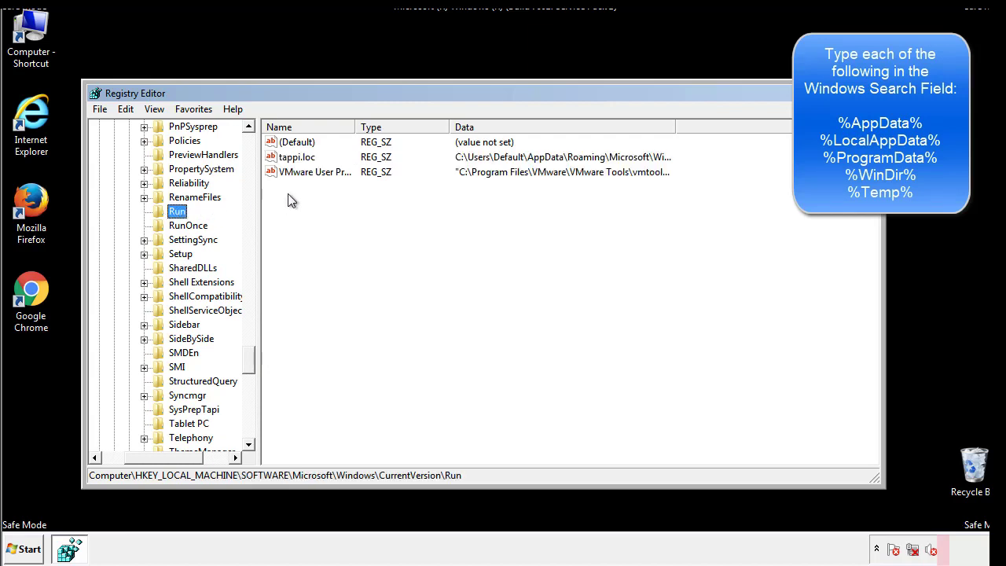
pyautogui.moveTo(647, 173)
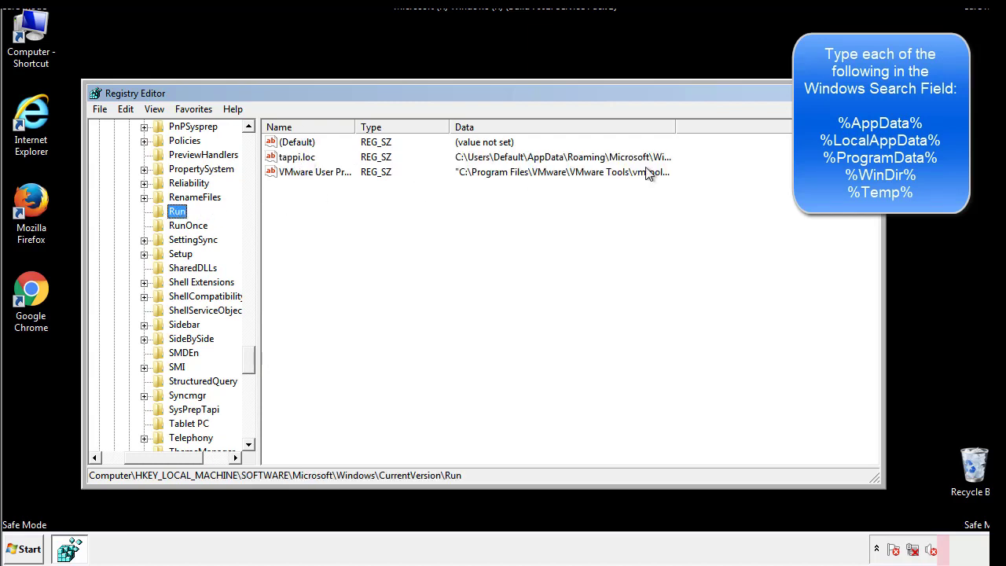
pyautogui.click(297, 157)
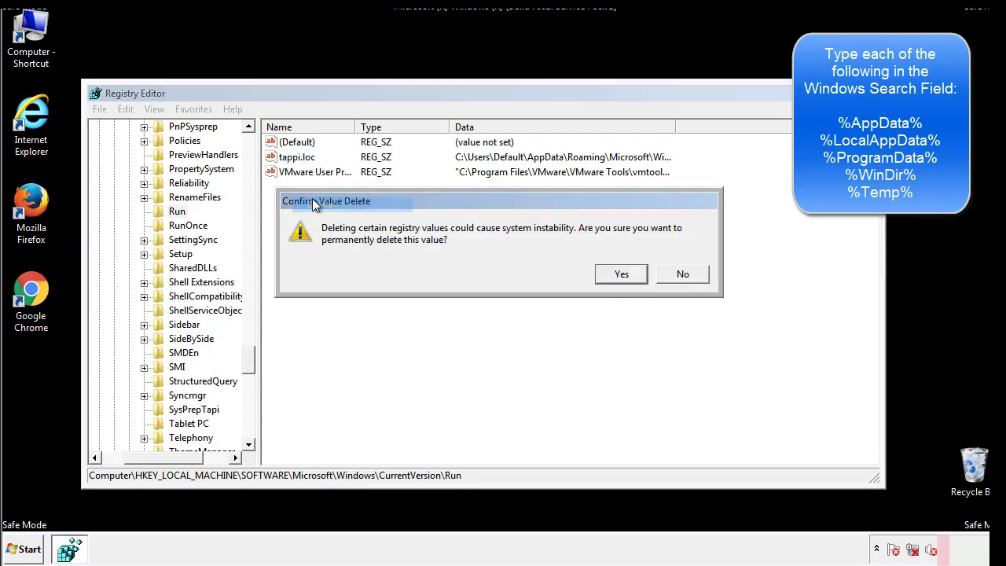
pyautogui.click(620, 273)
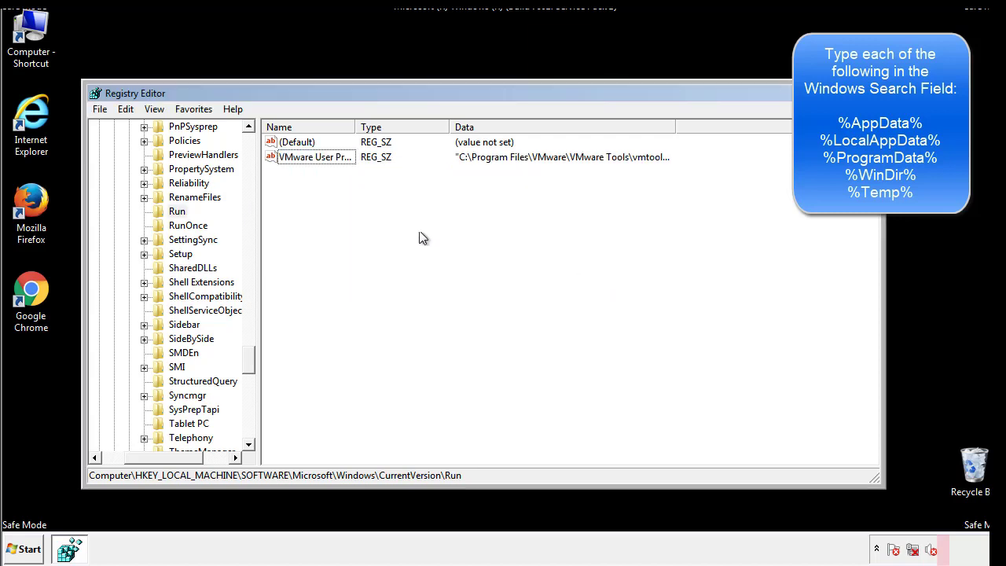
pyautogui.scroll(-3)
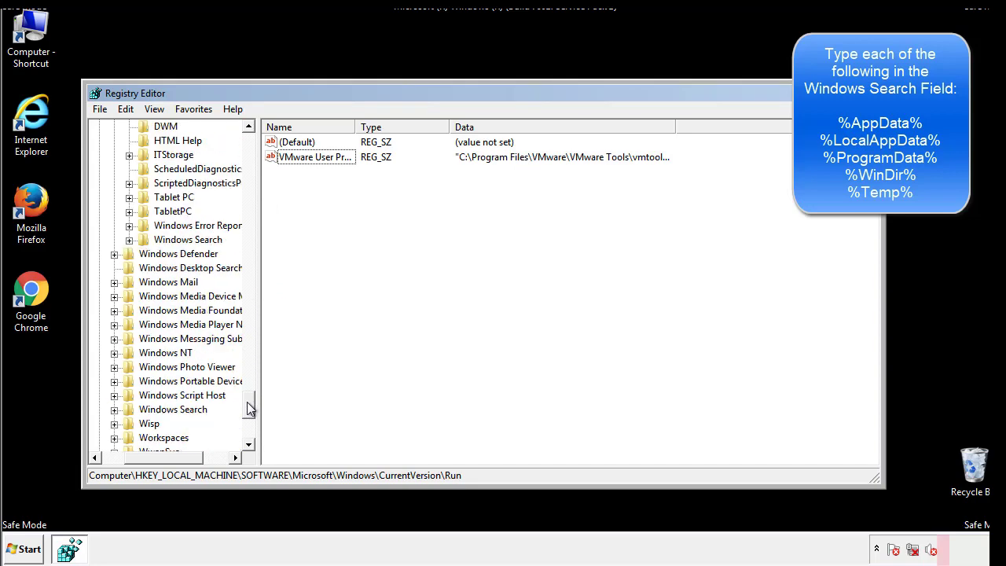
pyautogui.scroll(-3)
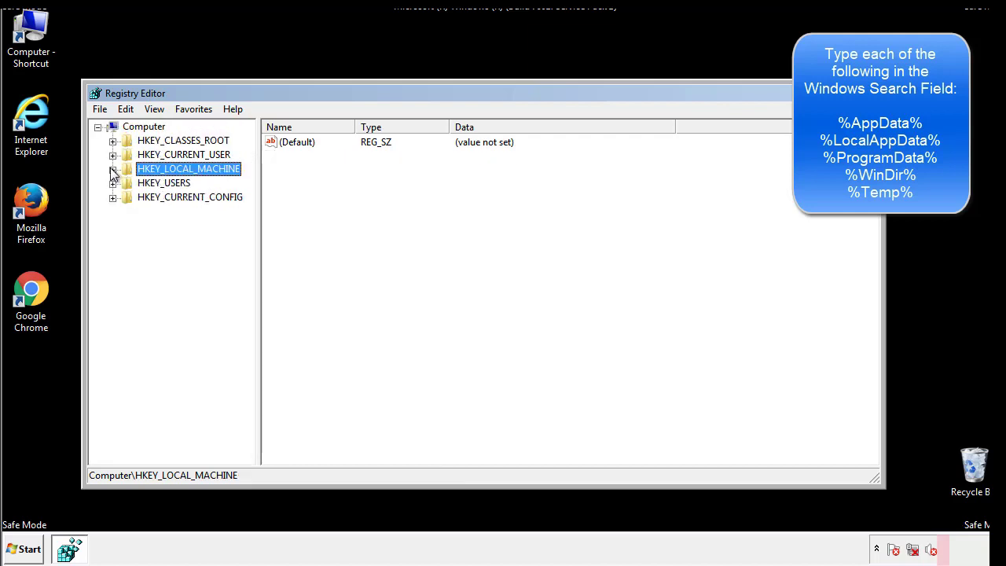
# Expand HKEY_CURRENT_USER's Software\Microsoft\Windows\CurrentVersion branch until Run is visible.
pyautogui.click(113, 154)
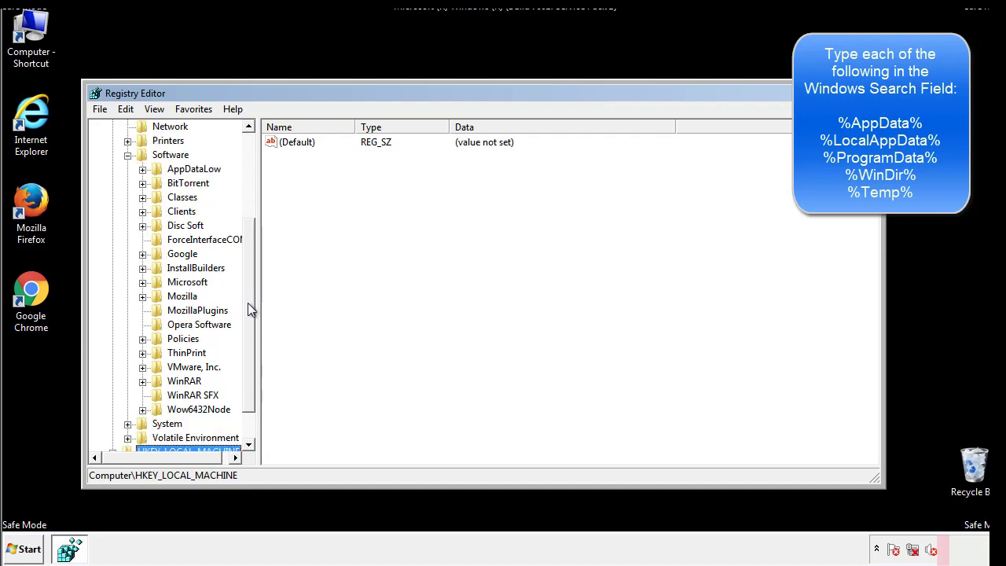
pyautogui.moveTo(159, 317)
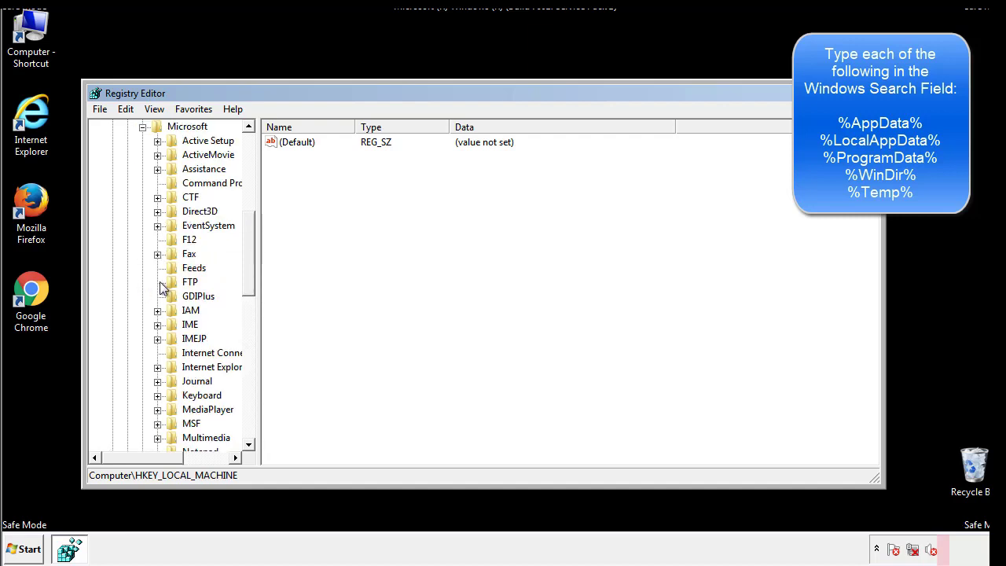
pyautogui.scroll(-3)
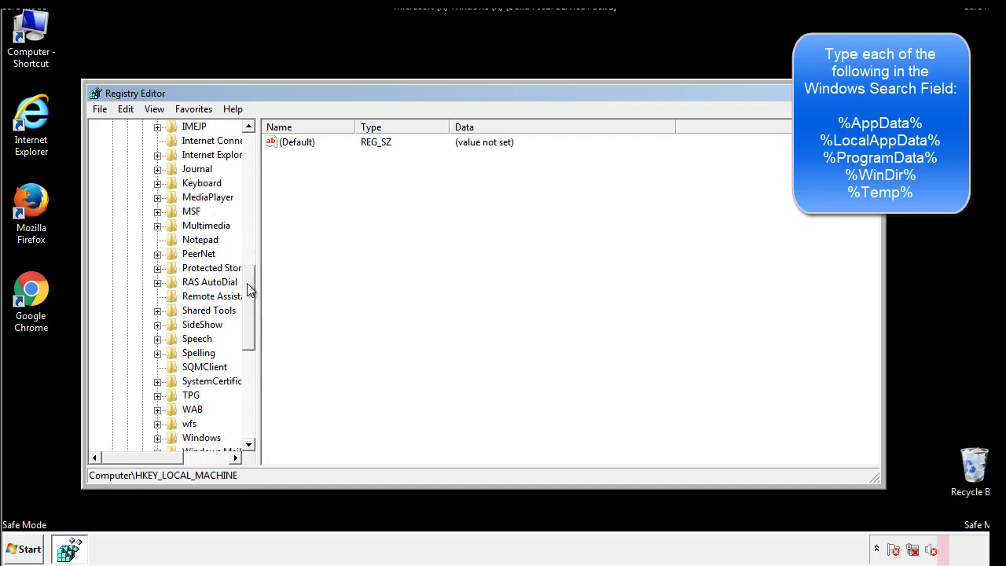
pyautogui.scroll(-3)
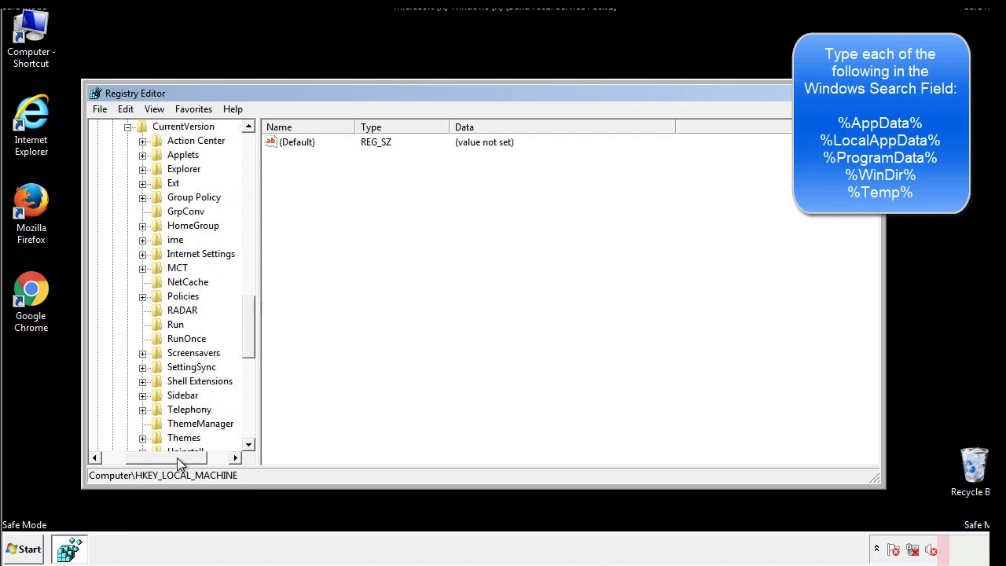
# View HKCU Run's values (default plus DAEMON Tools Lite) and reselect the Windows key.
pyautogui.click(176, 324)
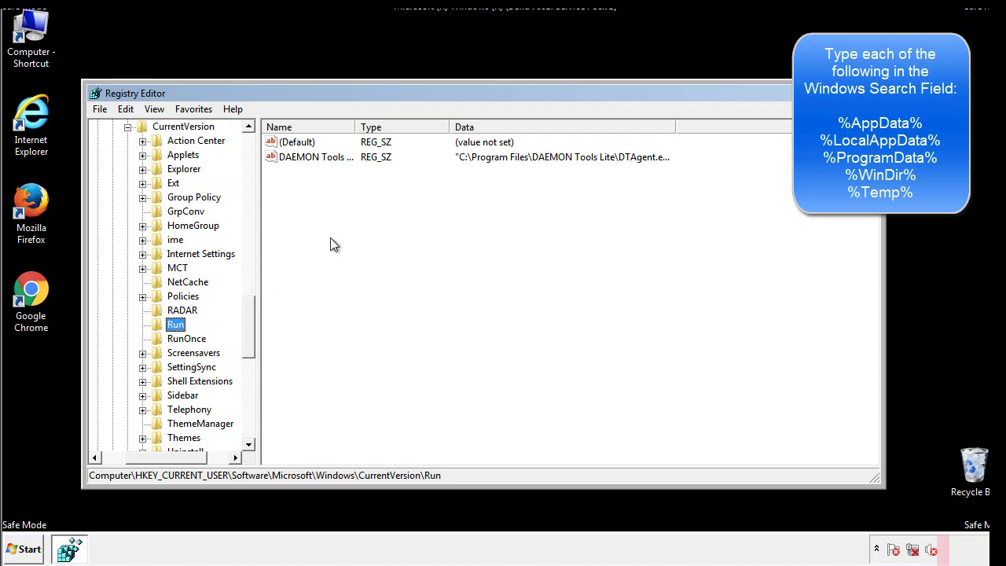
pyautogui.moveTo(326, 173)
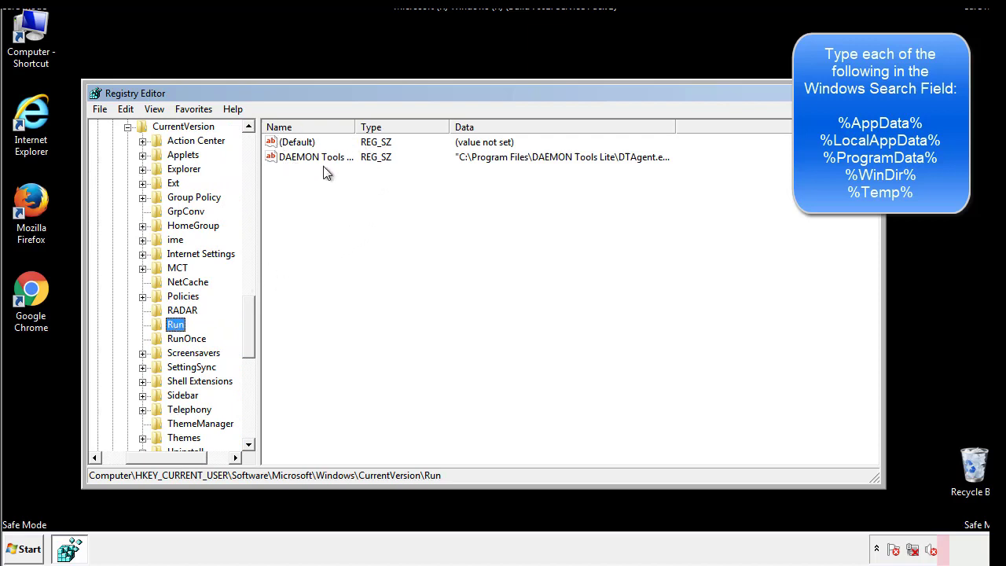
pyautogui.moveTo(431, 185)
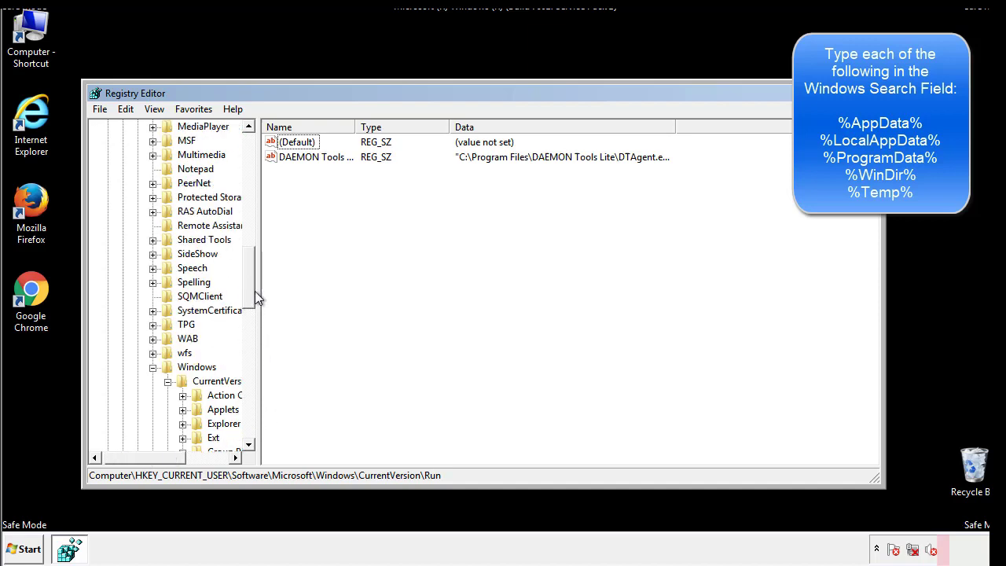
pyautogui.click(198, 366)
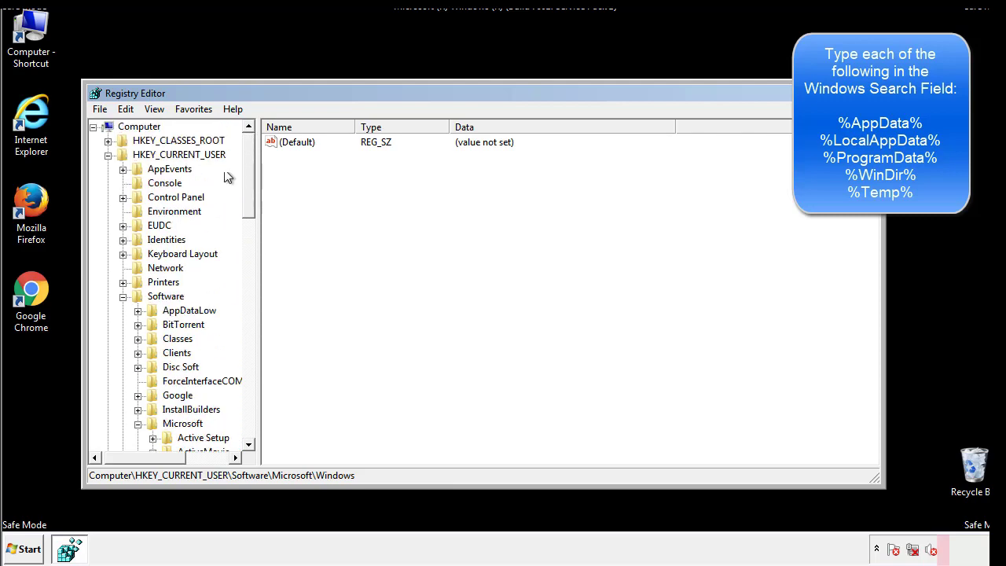
# Search the registry for %temp%, landing on VolumeCaches\Temporary Files.
pyautogui.click(125, 108)
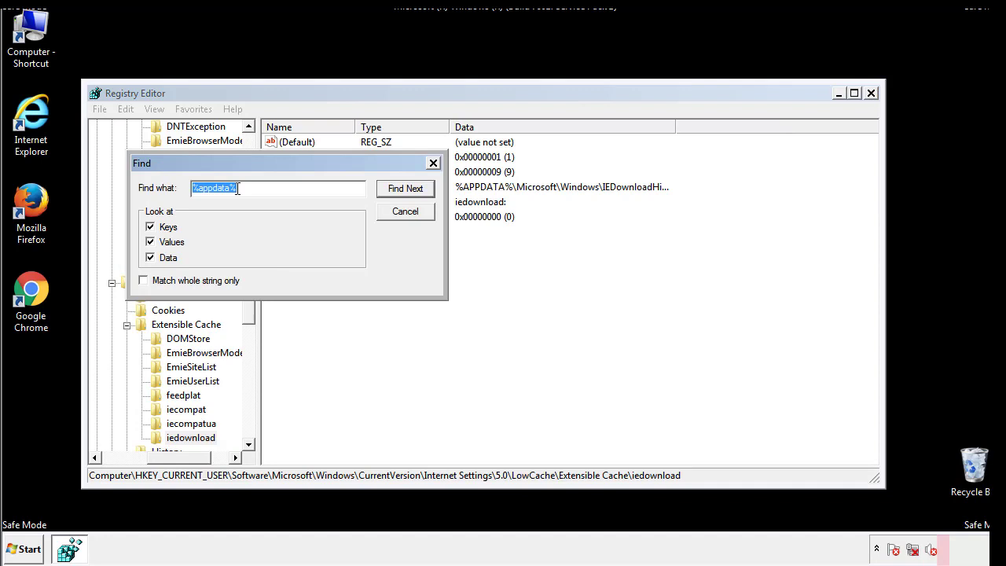
pyautogui.write('%temp%')
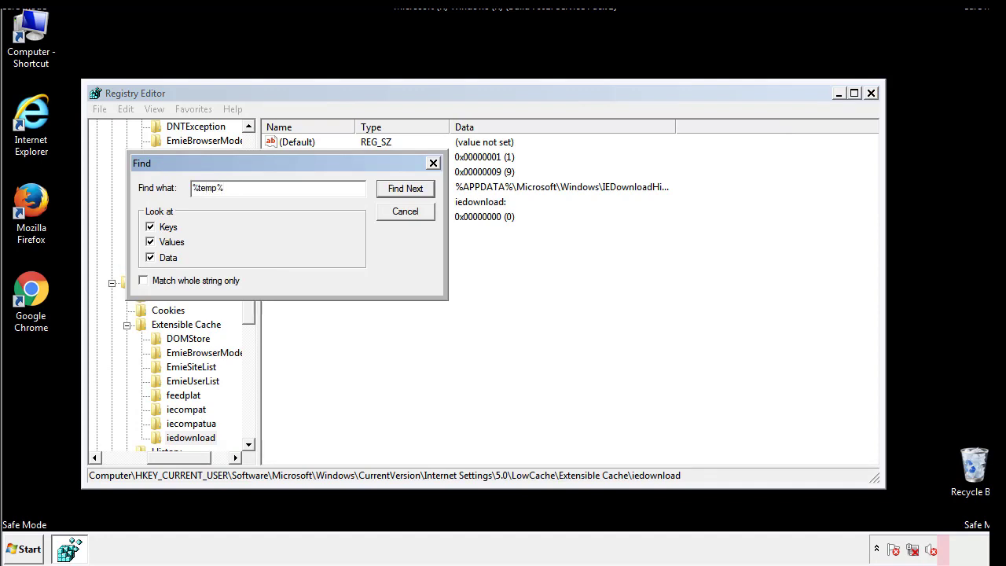
pyautogui.click(406, 189)
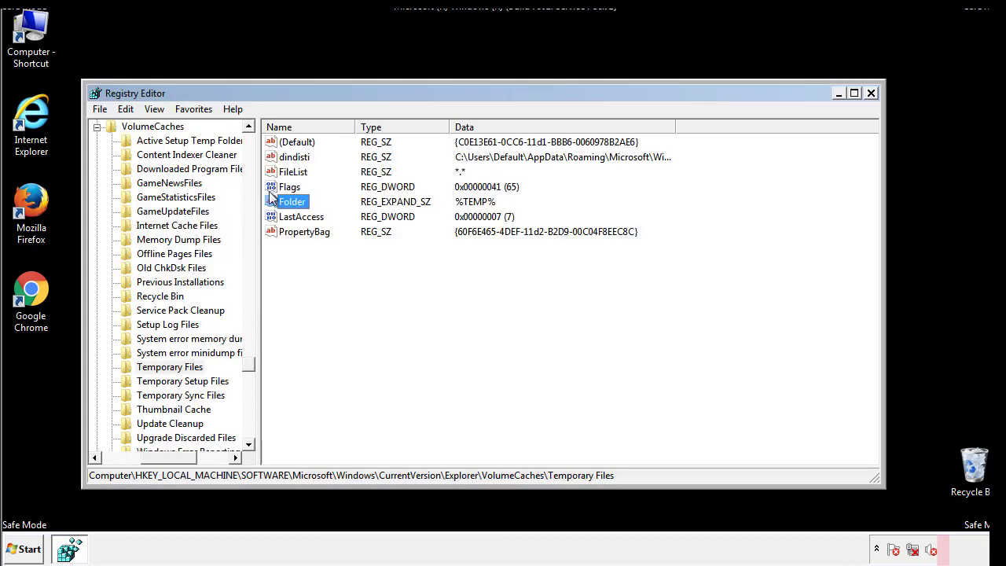
# Select and delete all values of the Temporary Files key, leaving only (Default).
pyautogui.click(327, 260)
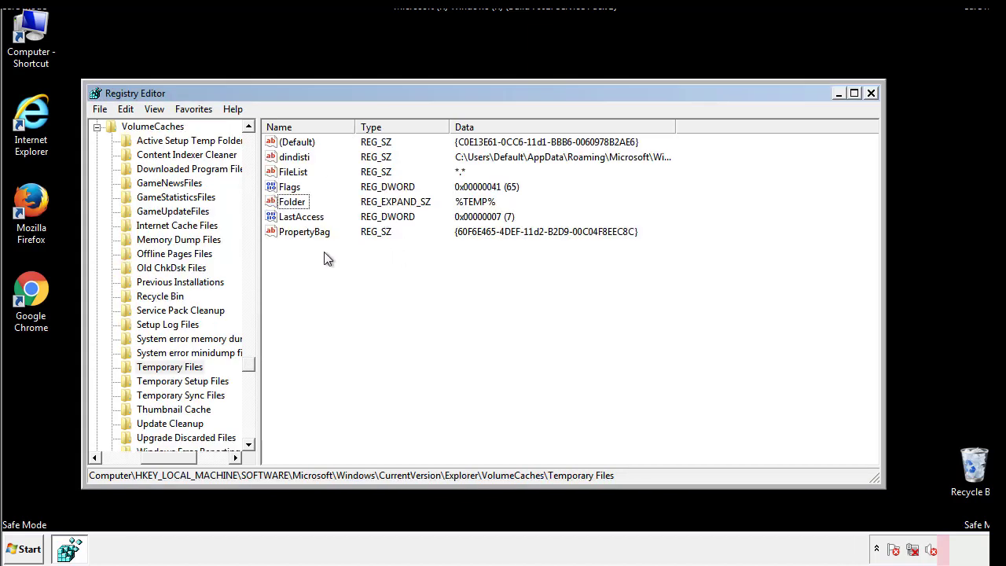
pyautogui.press('ctrl+a')
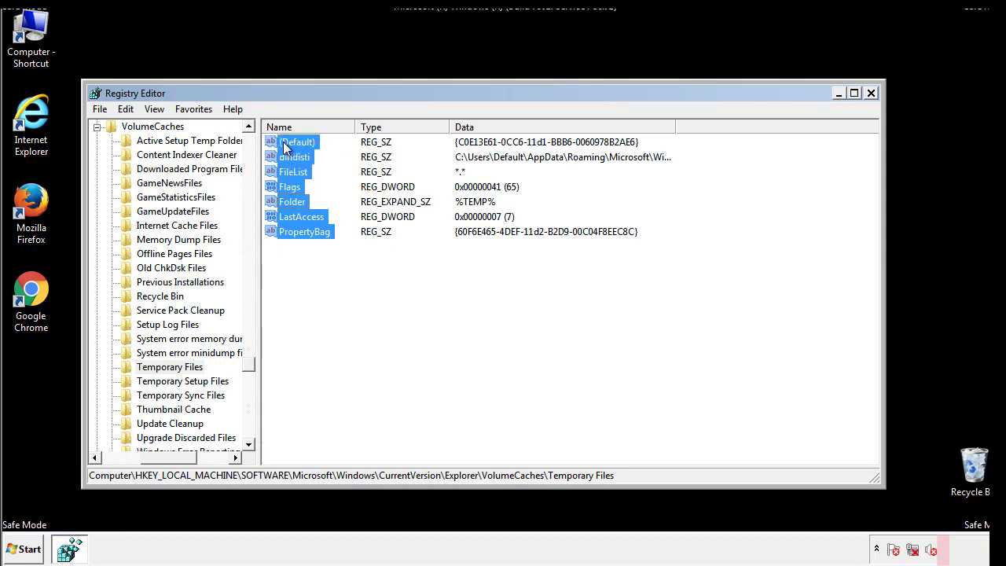
pyautogui.rightClick(297, 142)
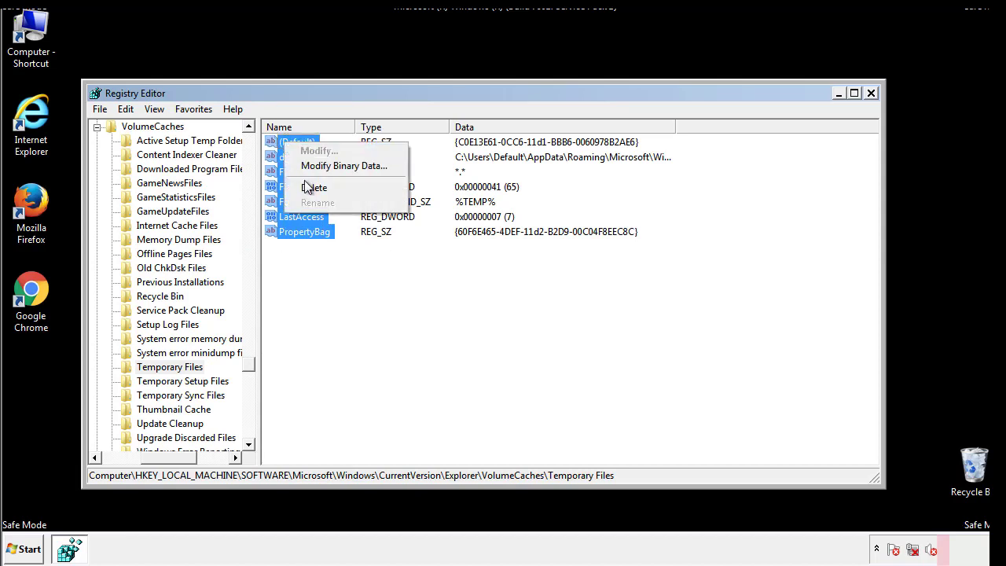
pyautogui.click(314, 187)
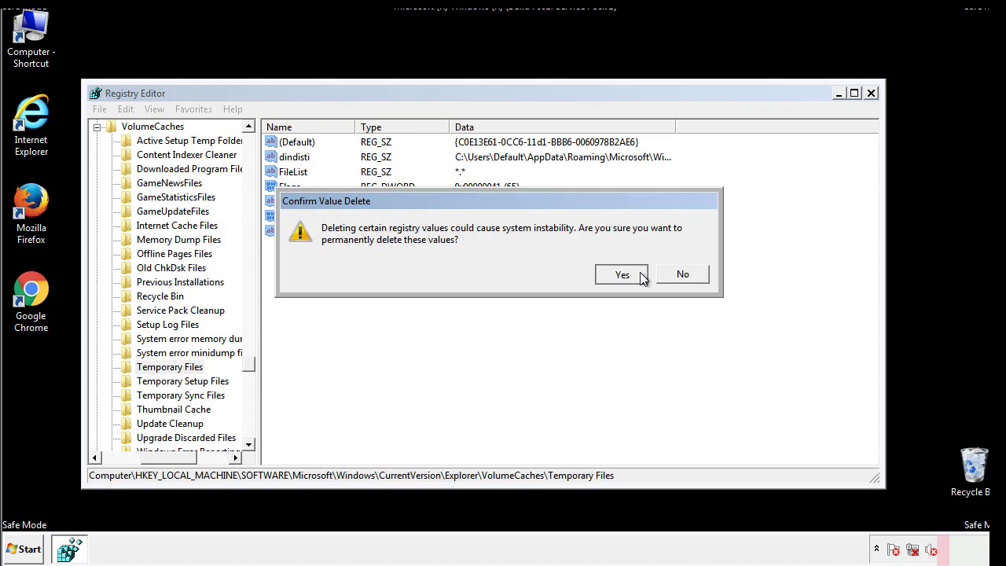
pyautogui.click(622, 274)
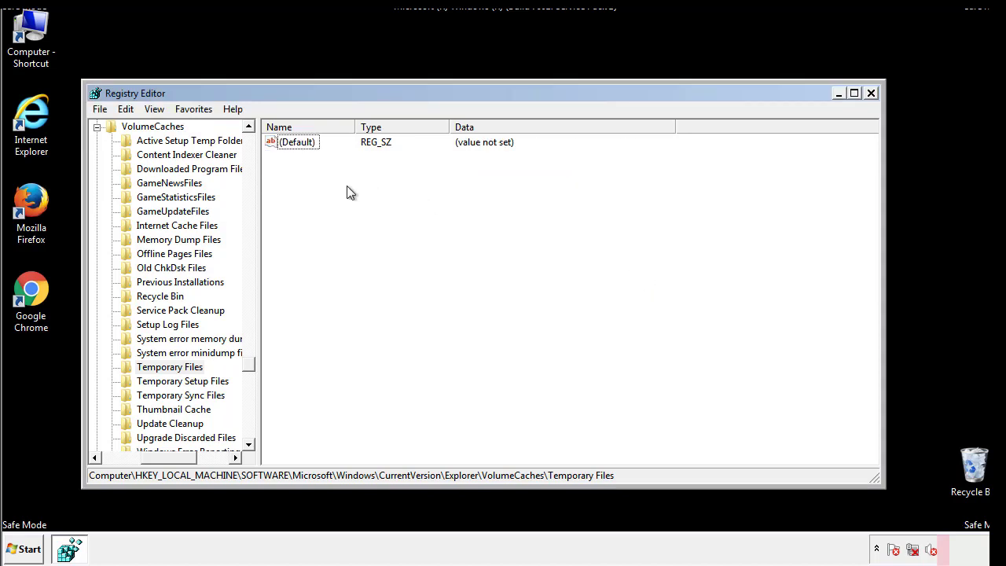
pyautogui.moveTo(871, 98)
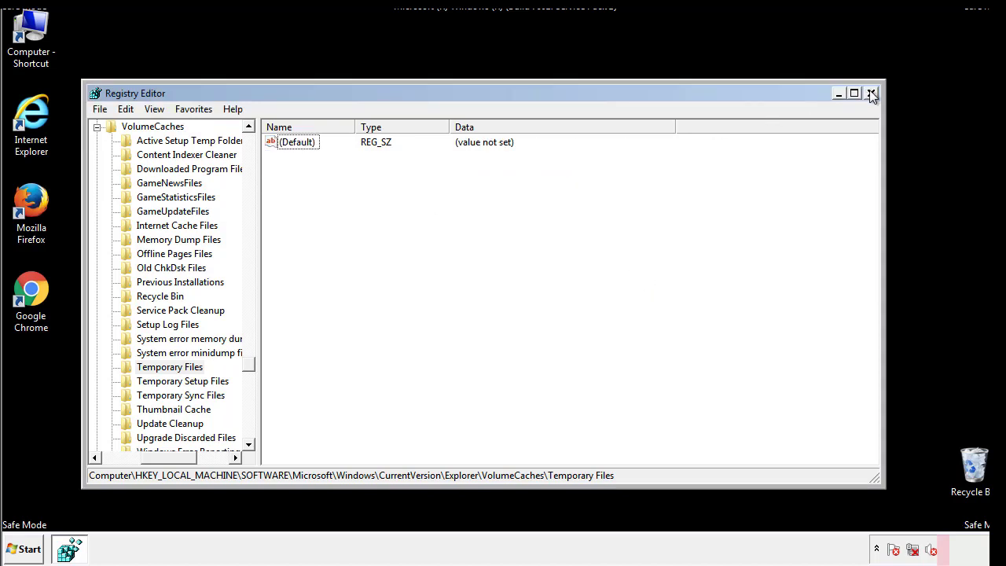
# Close Registry Editor and search the Start menu for msconfig.
pyautogui.click(871, 94)
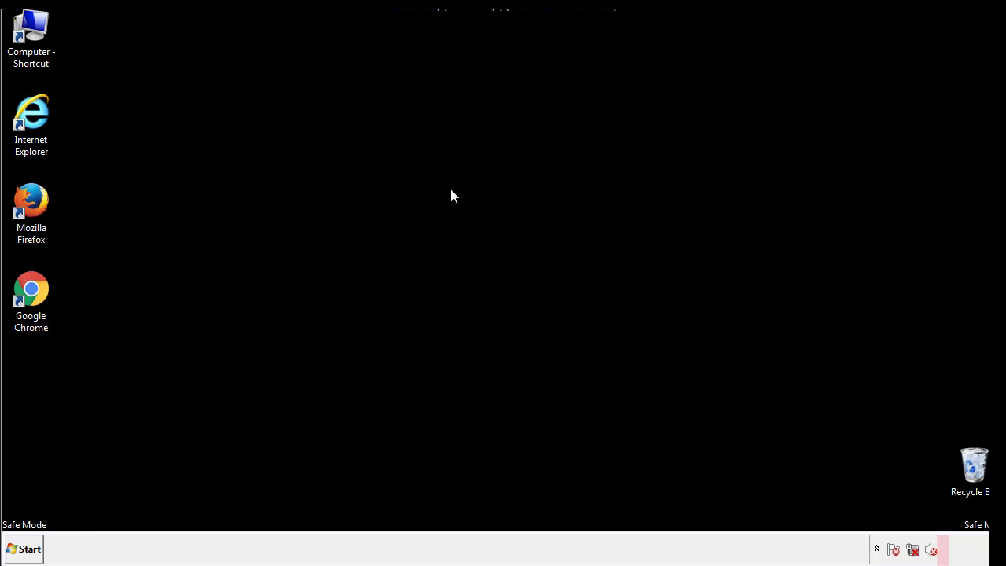
pyautogui.moveTo(41, 393)
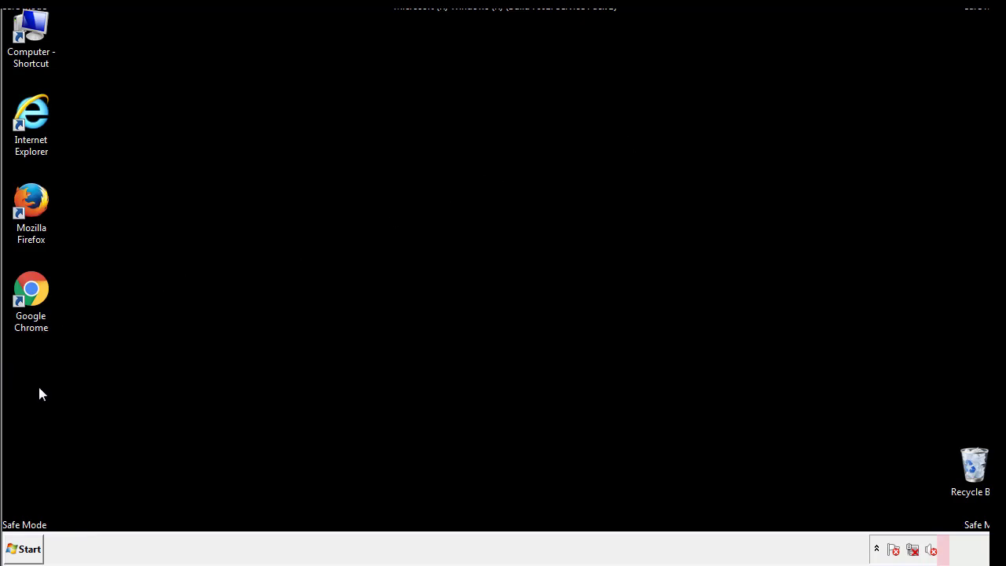
pyautogui.click(22, 548)
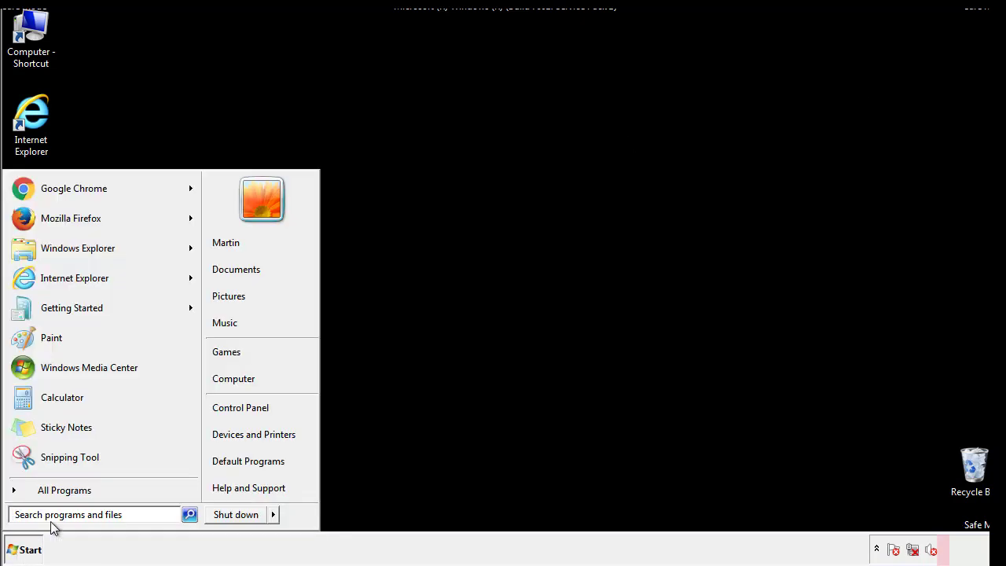
pyautogui.write('msconfig')
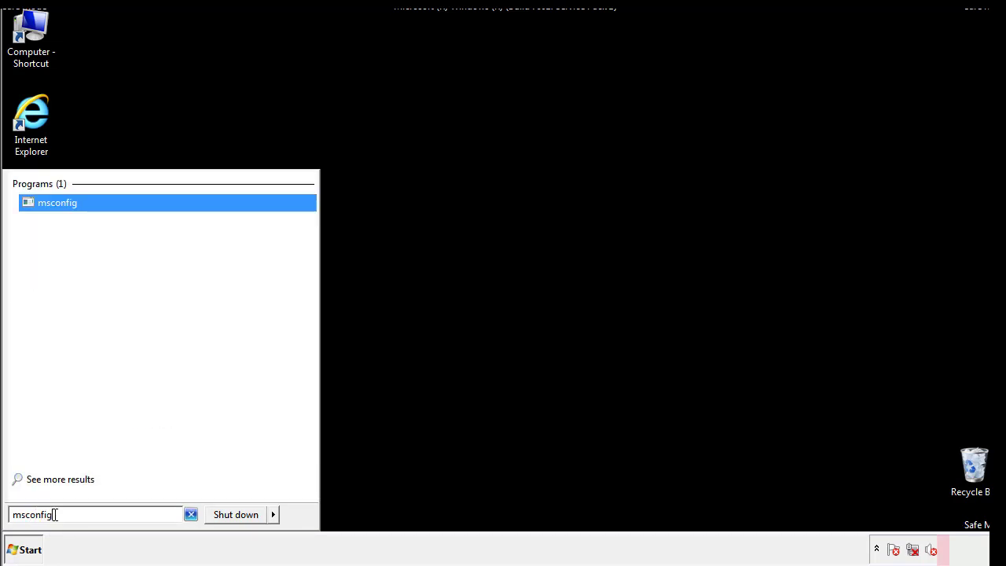
# In System Configuration's Boot settings, uncheck Safe boot, apply, and restart the computer.
pyautogui.click(57, 202)
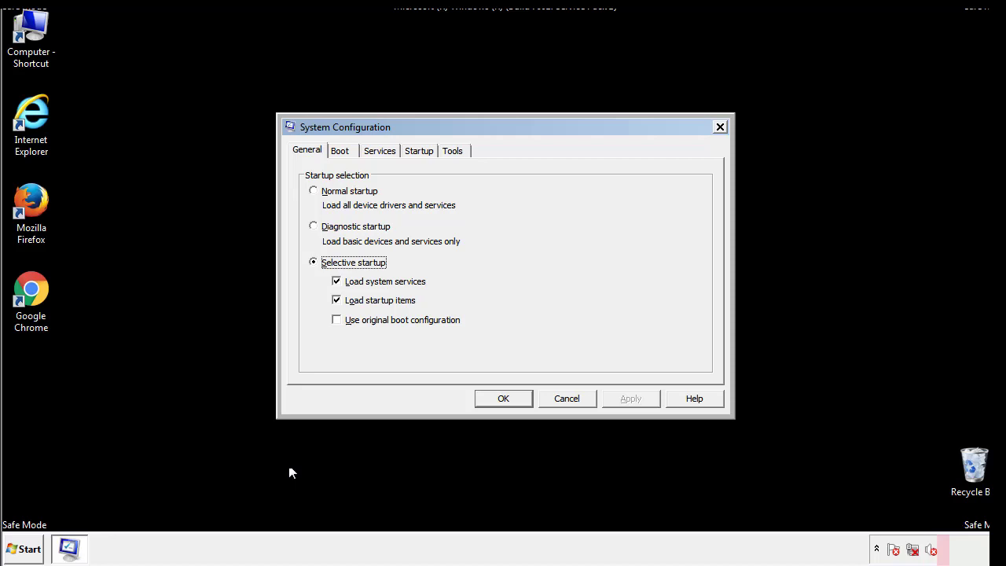
pyautogui.click(340, 151)
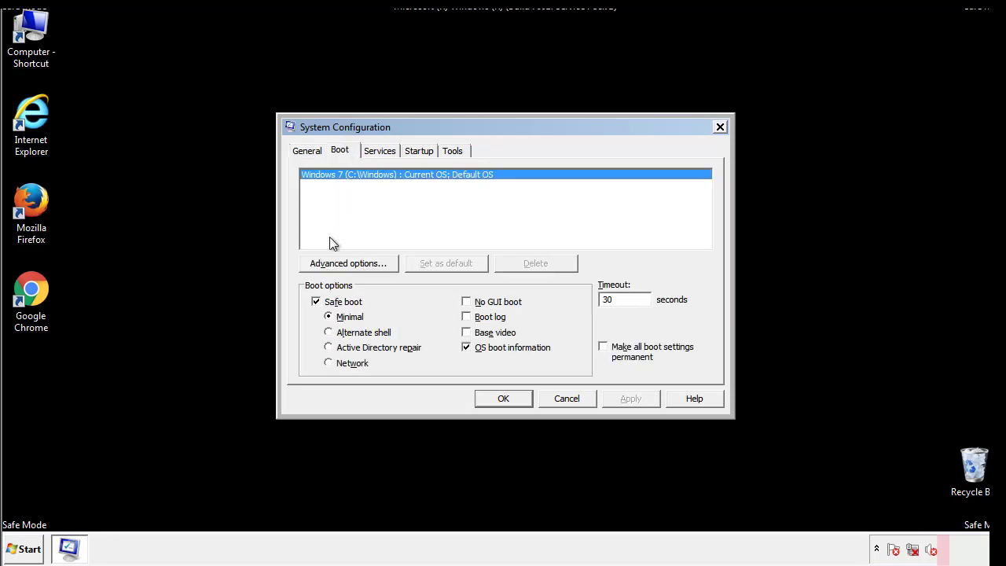
pyautogui.click(316, 302)
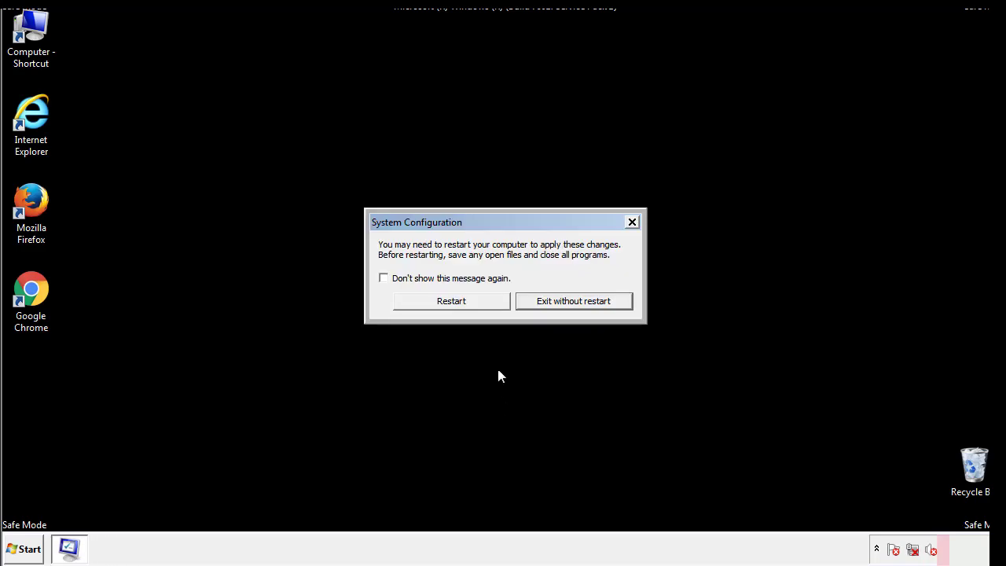
pyautogui.click(451, 301)
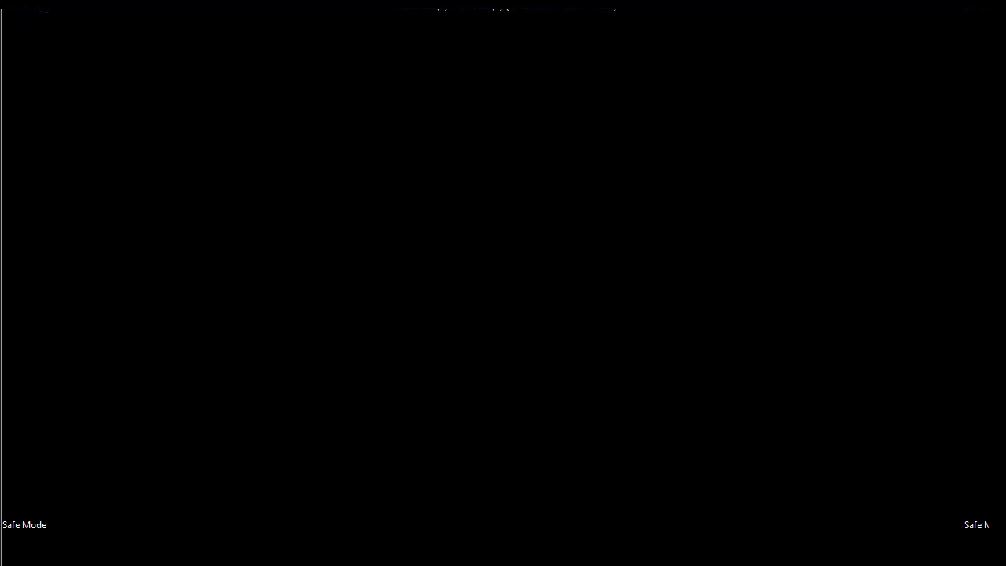